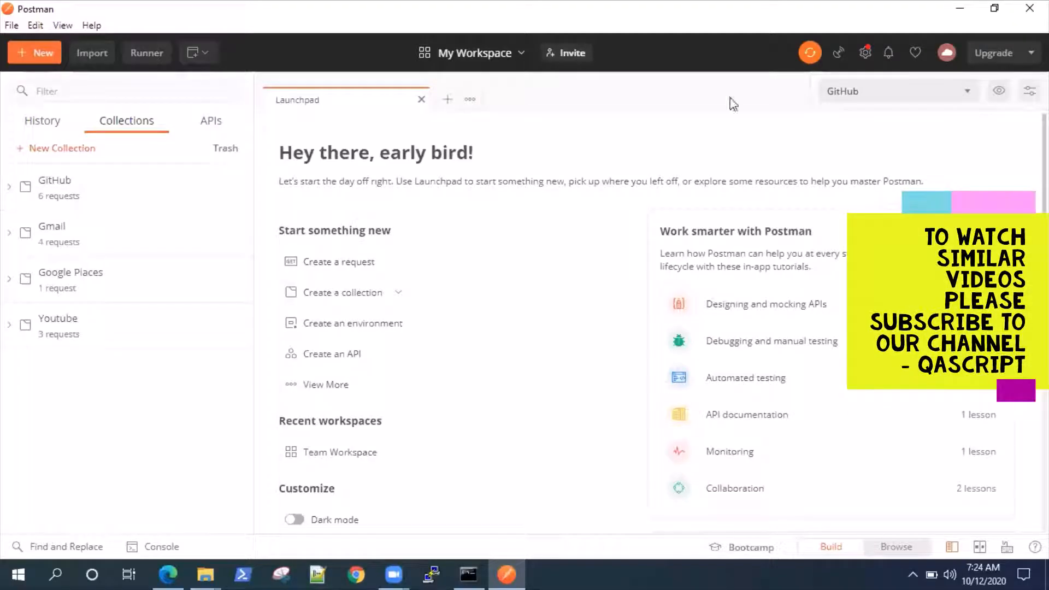
mouse_move(408, 221)
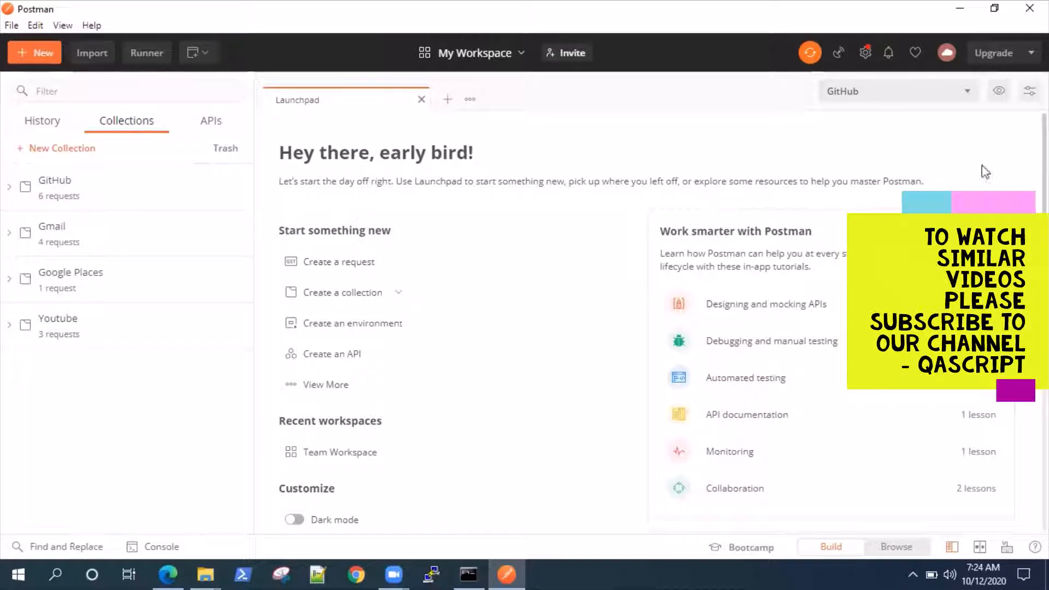
mouse_move(838, 52)
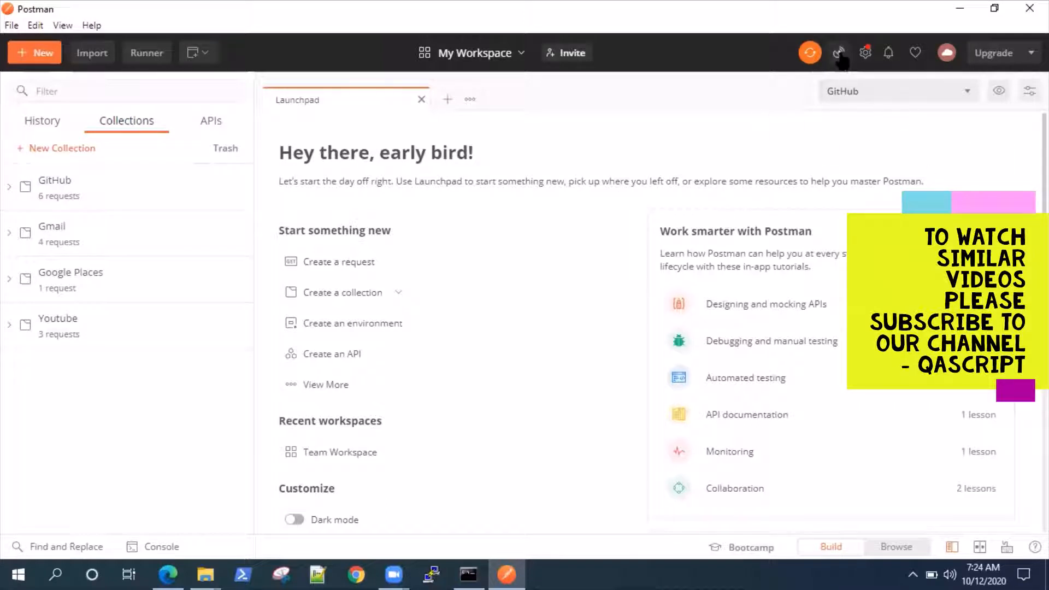
Step: Open capture settings, compare Interceptor with Proxy, and list the Save Requests to destinations
left_click(838, 53)
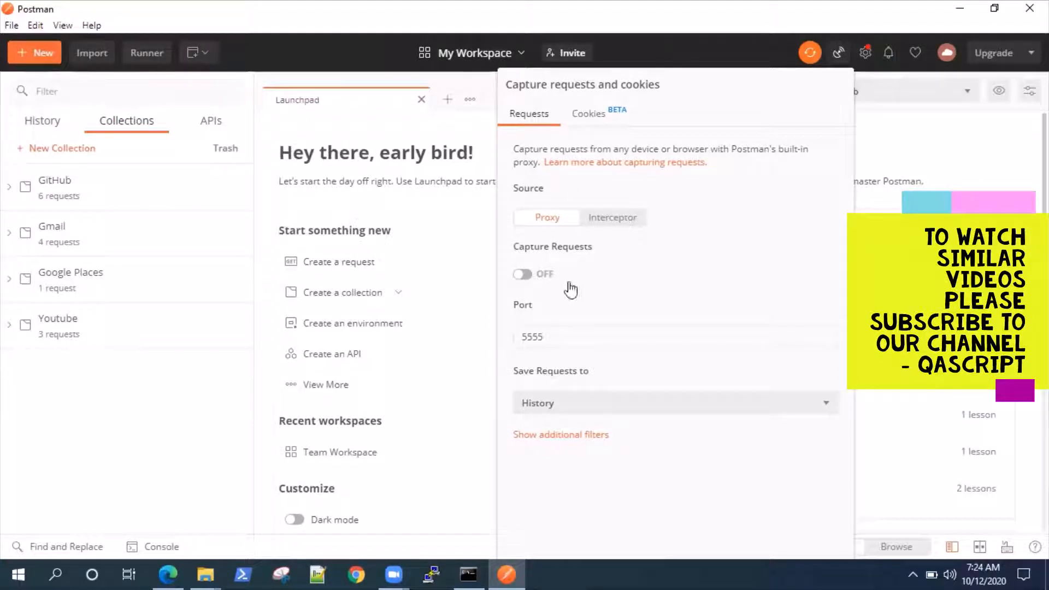
mouse_move(676, 233)
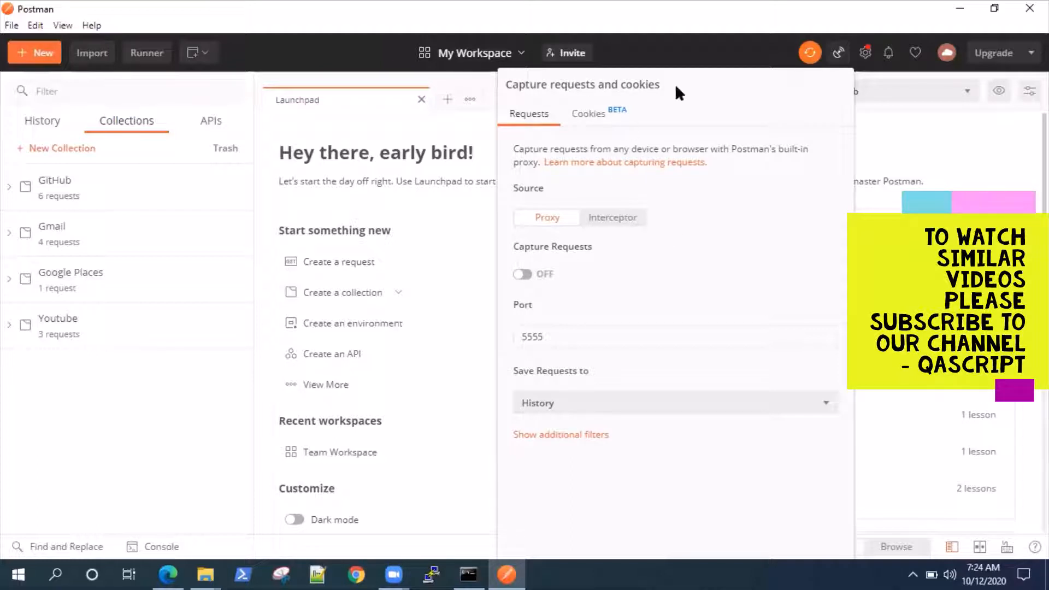
left_click(611, 217)
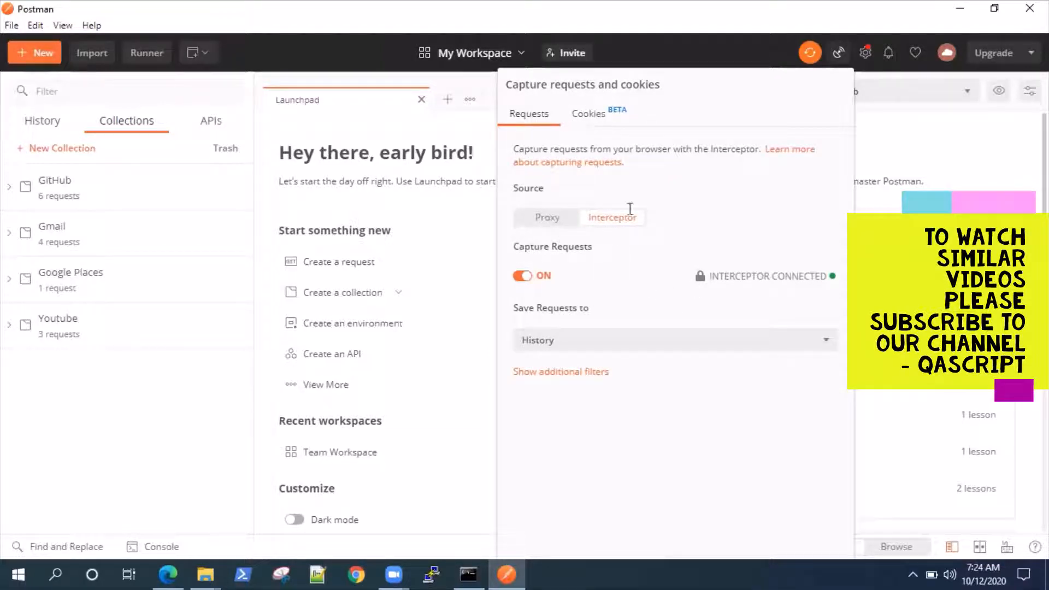
left_click(547, 218)
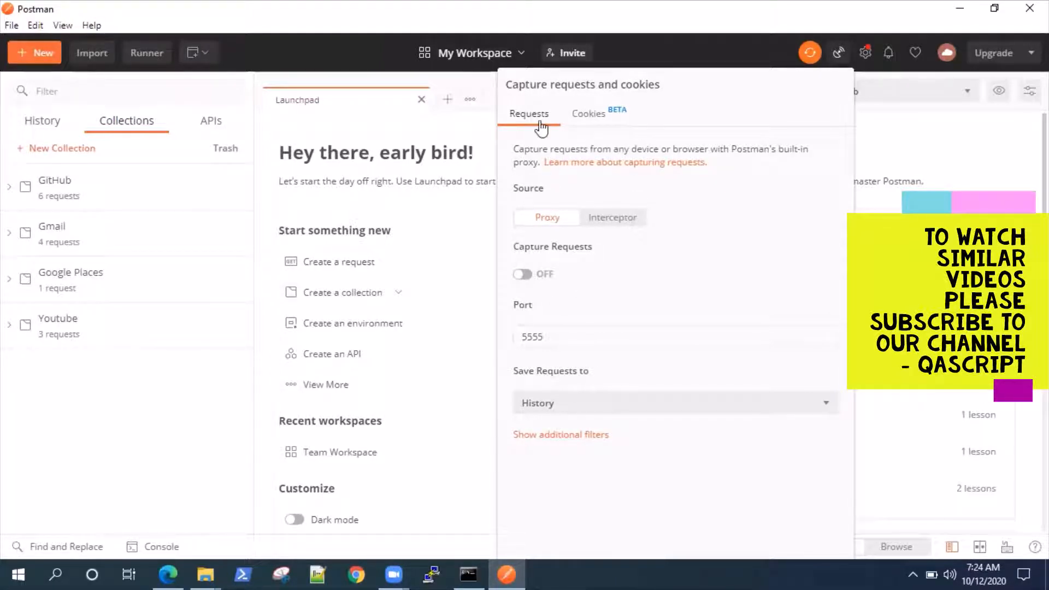
mouse_move(664, 284)
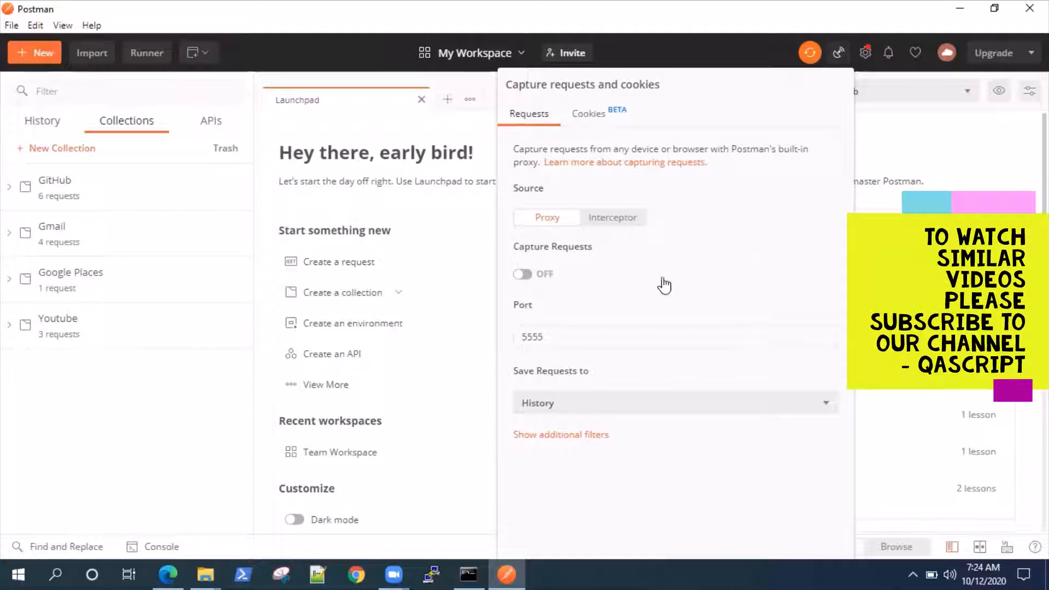
mouse_move(560, 304)
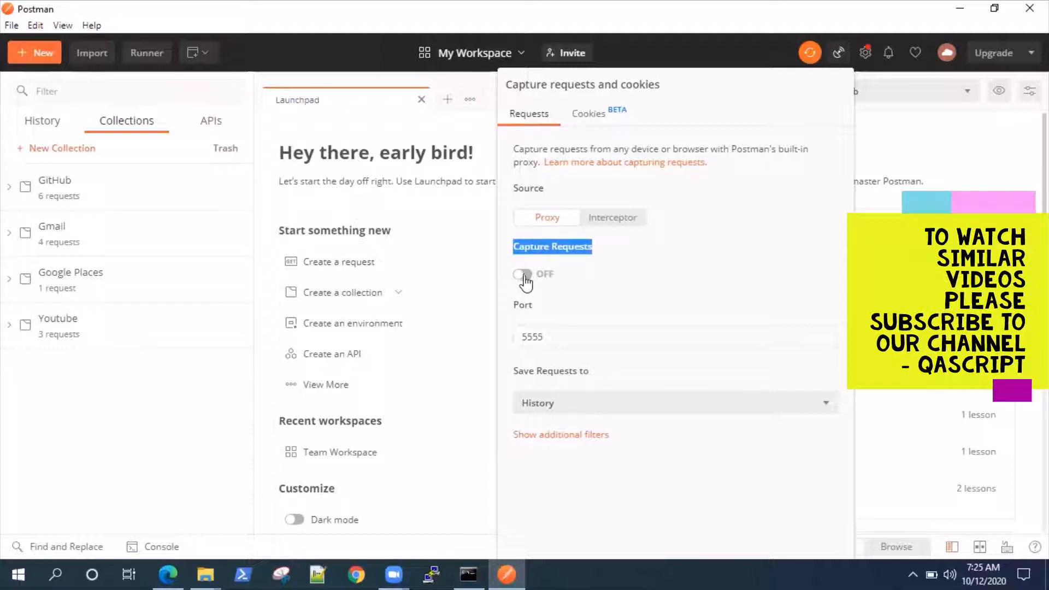
left_click(522, 273)
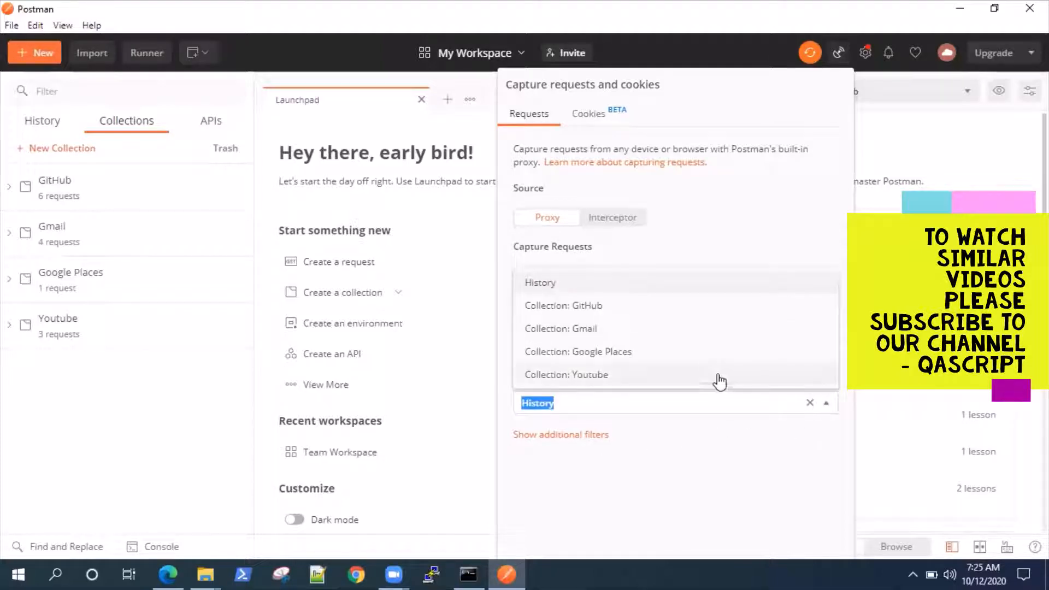
mouse_move(670, 468)
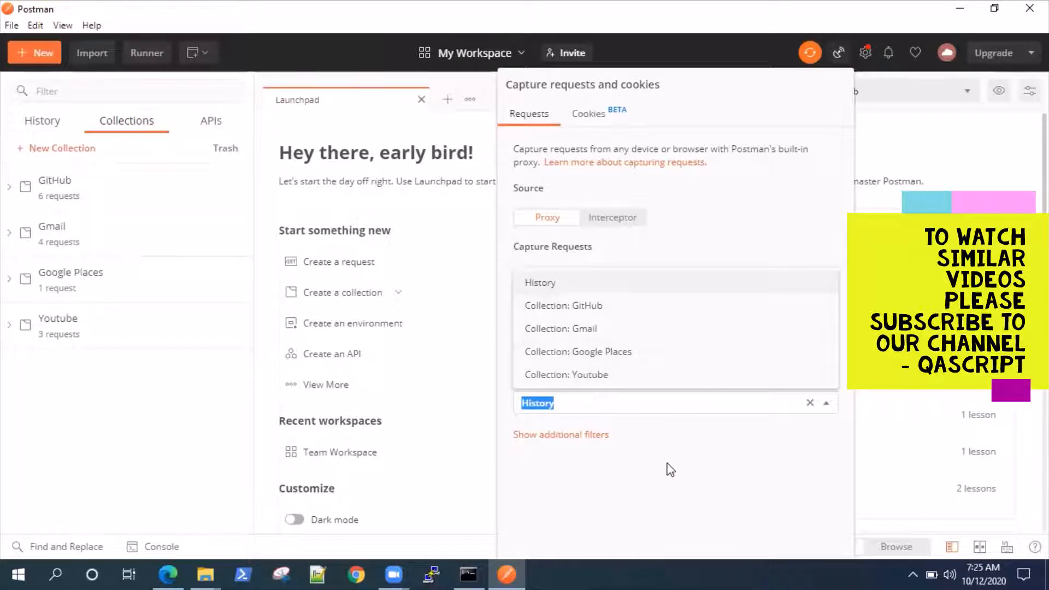
Step: Name a new collection 'ProxyRequests' and create it
left_click(540, 282)
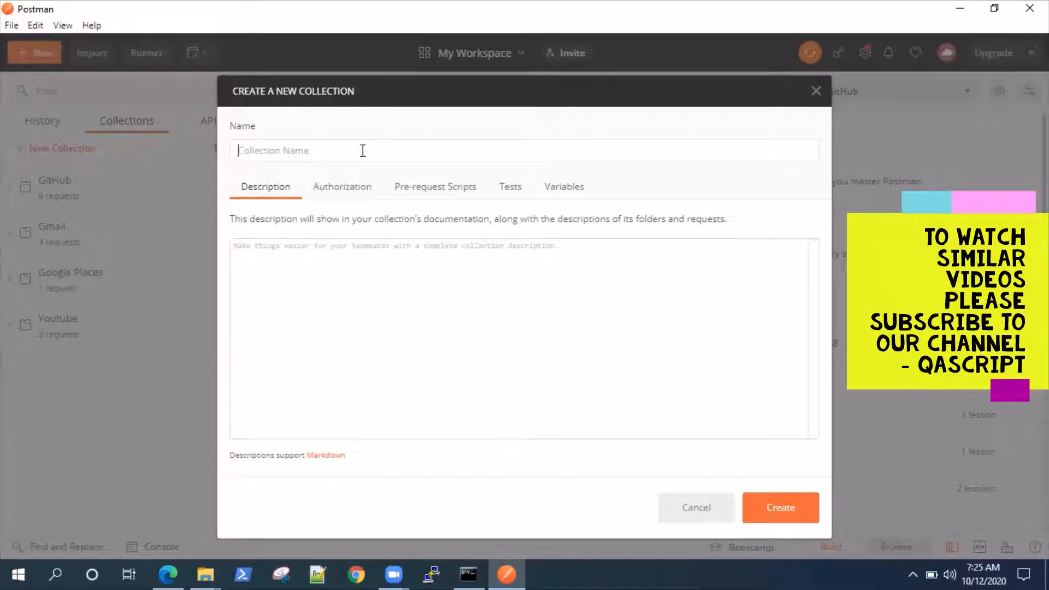
type("ProxyRe")
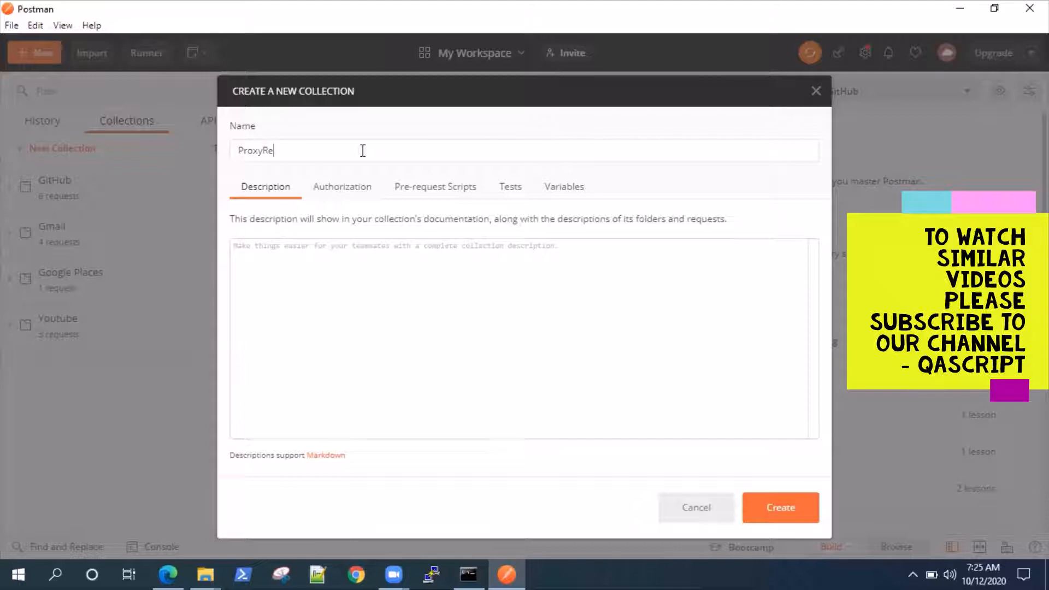
type("quests")
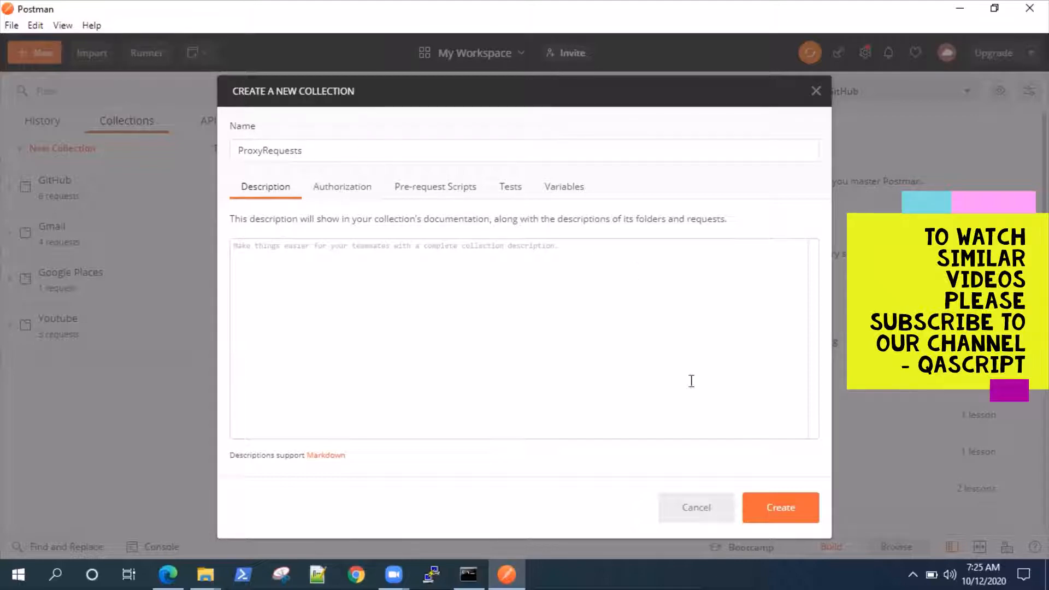
left_click(779, 507)
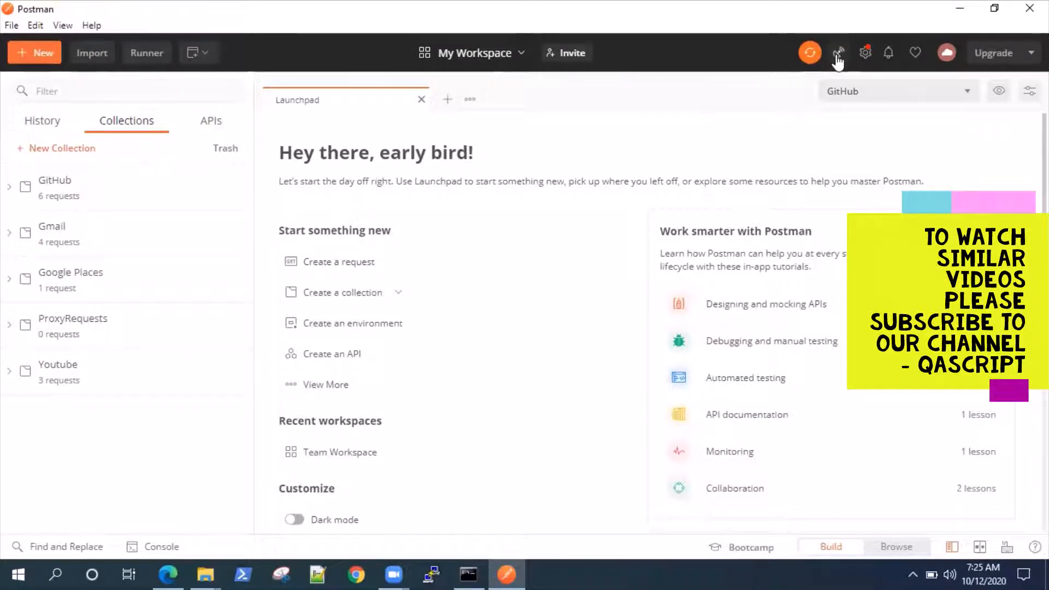
Step: Save proxy-captured requests on port 5555 into Collection: ProxyRequests
left_click(838, 53)
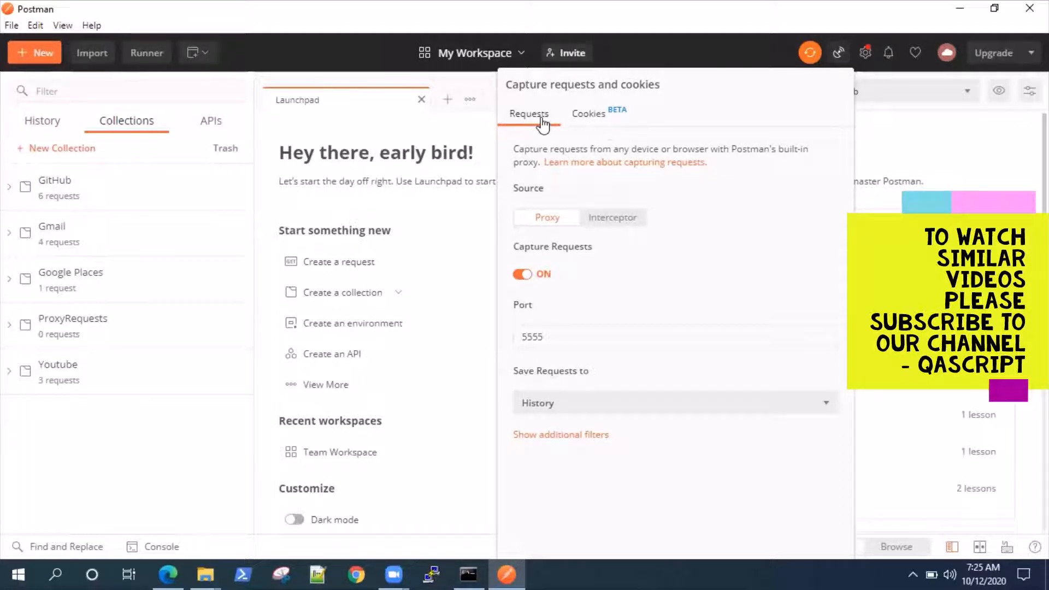
mouse_move(641, 186)
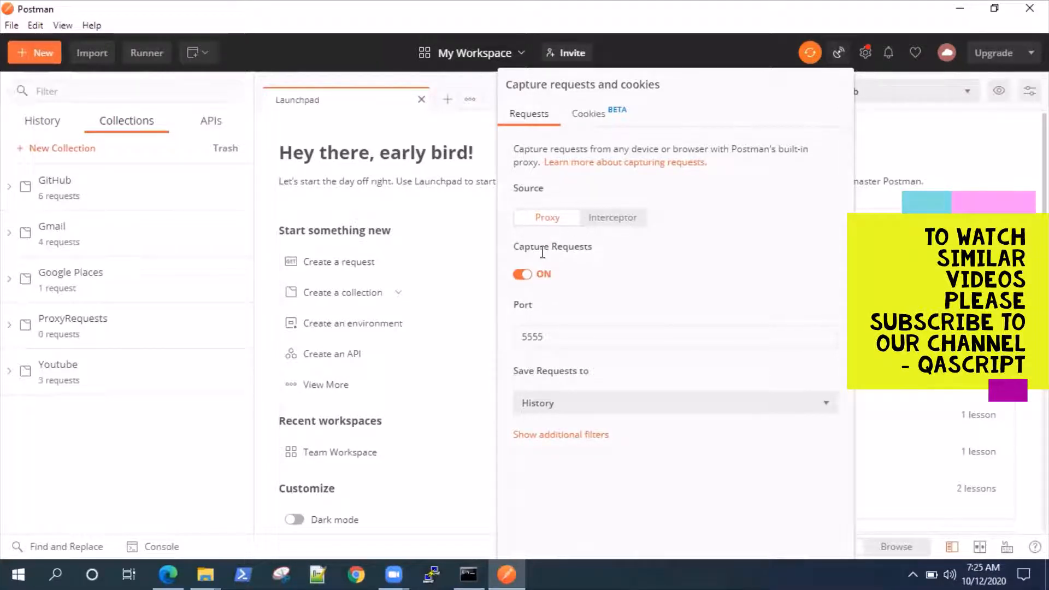
mouse_move(614, 355)
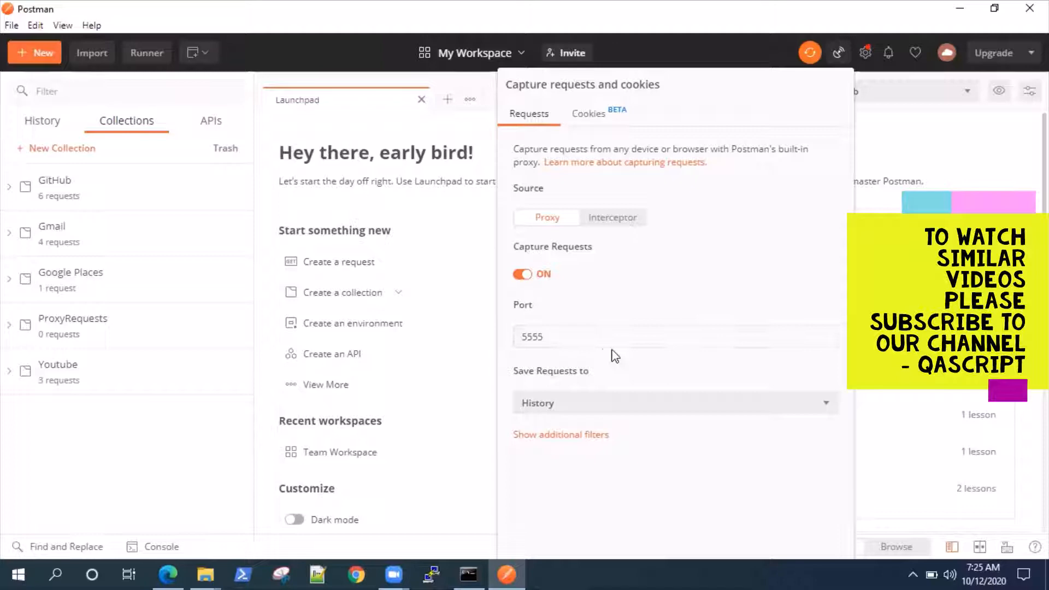
left_click(825, 402)
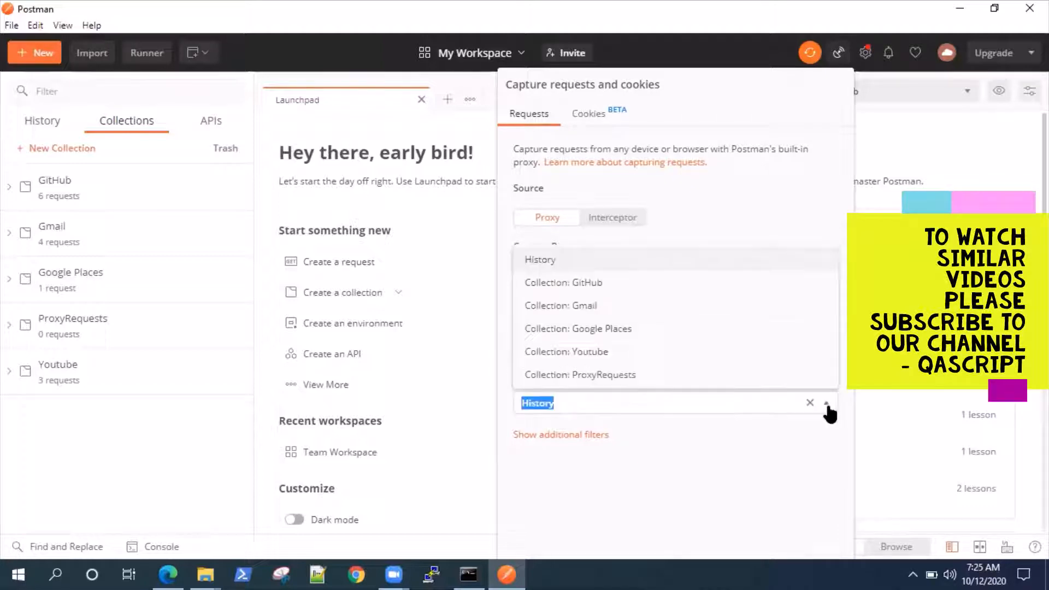
left_click(579, 374)
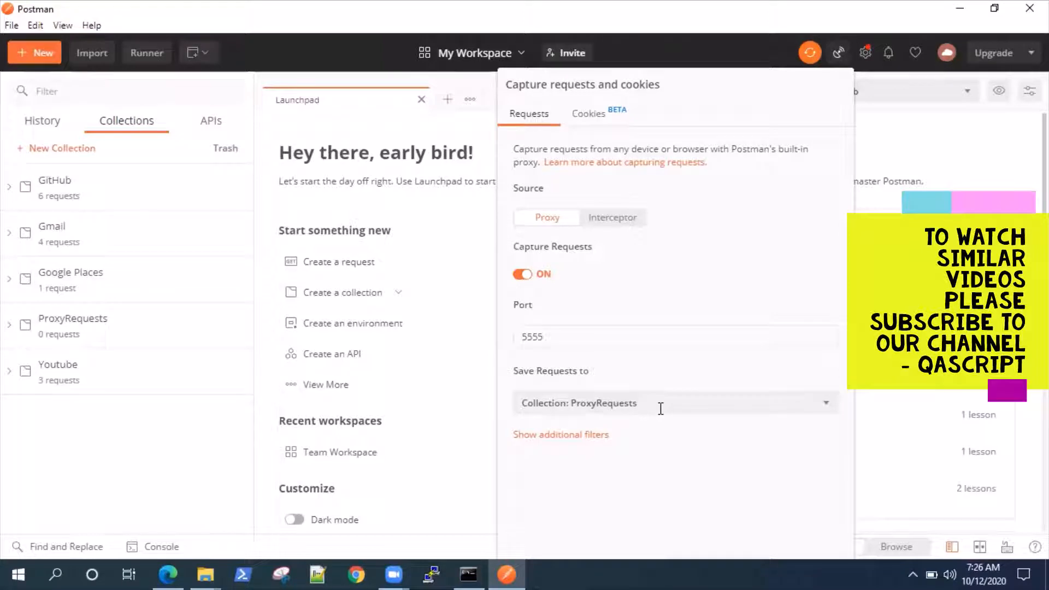
mouse_move(575, 441)
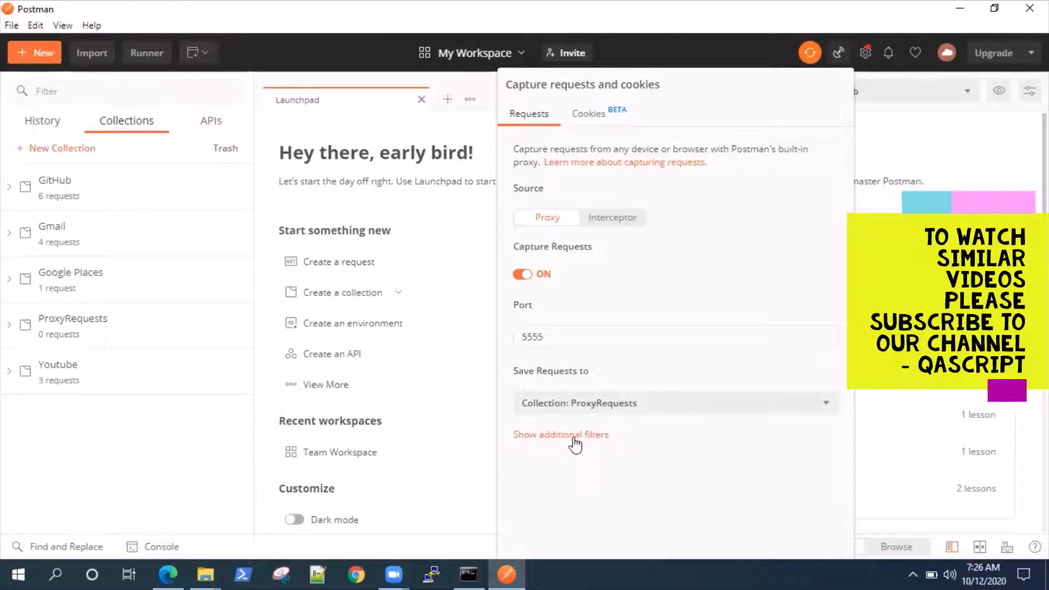
Step: Review the URL Contains and method filters, leave them empty, and hide them
left_click(560, 434)
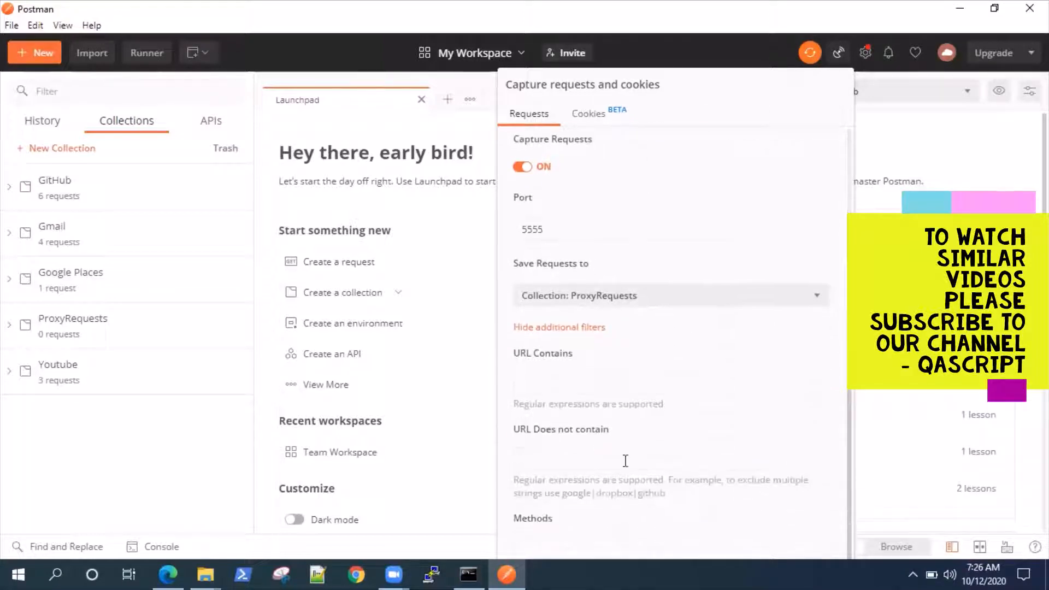
left_click(669, 382)
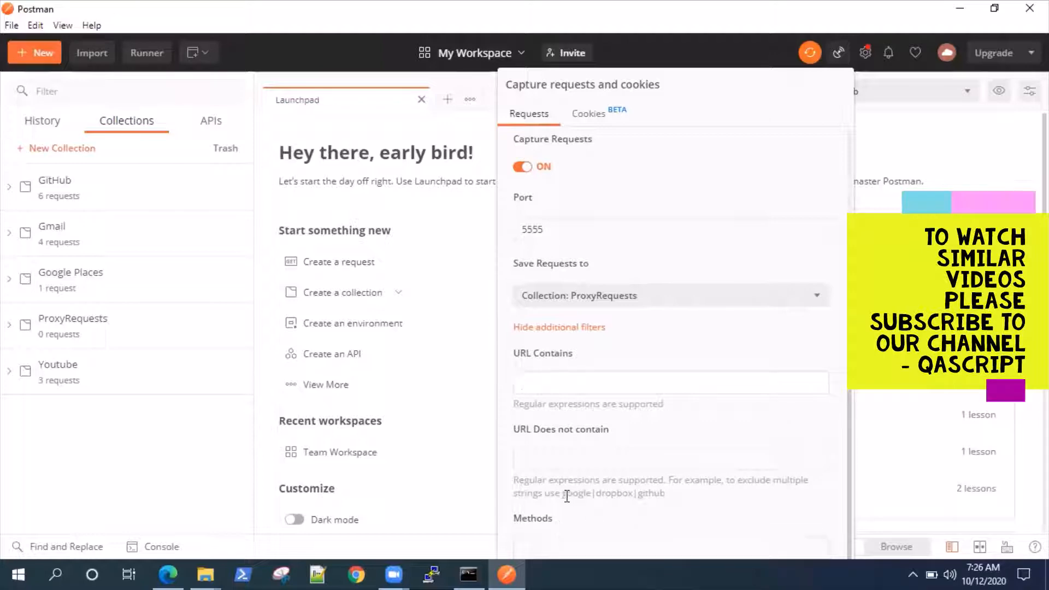
left_click(668, 381)
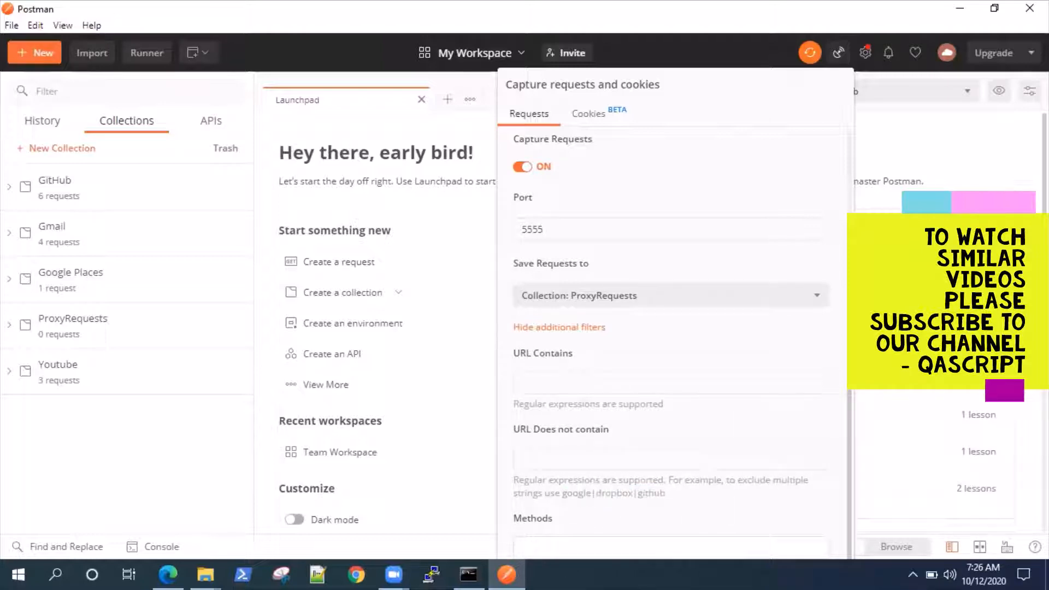
scroll("down", 3)
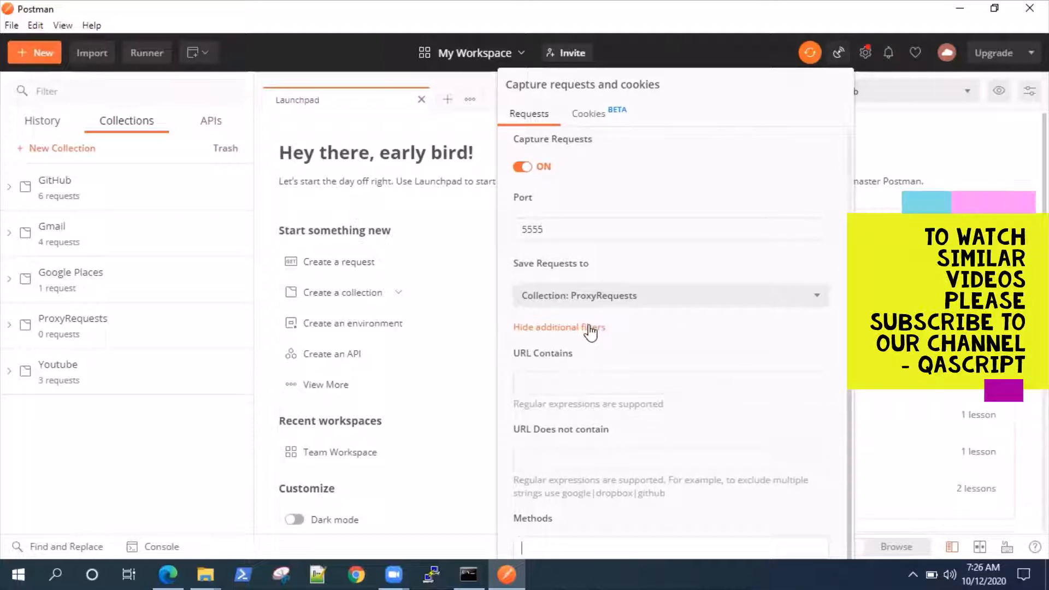
left_click(558, 327)
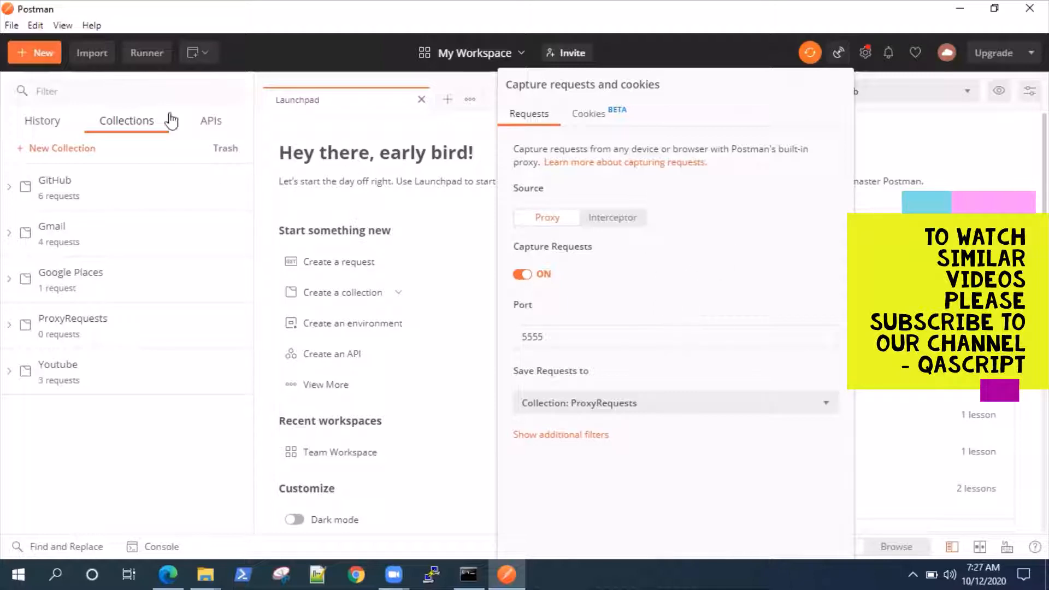
mouse_move(700, 295)
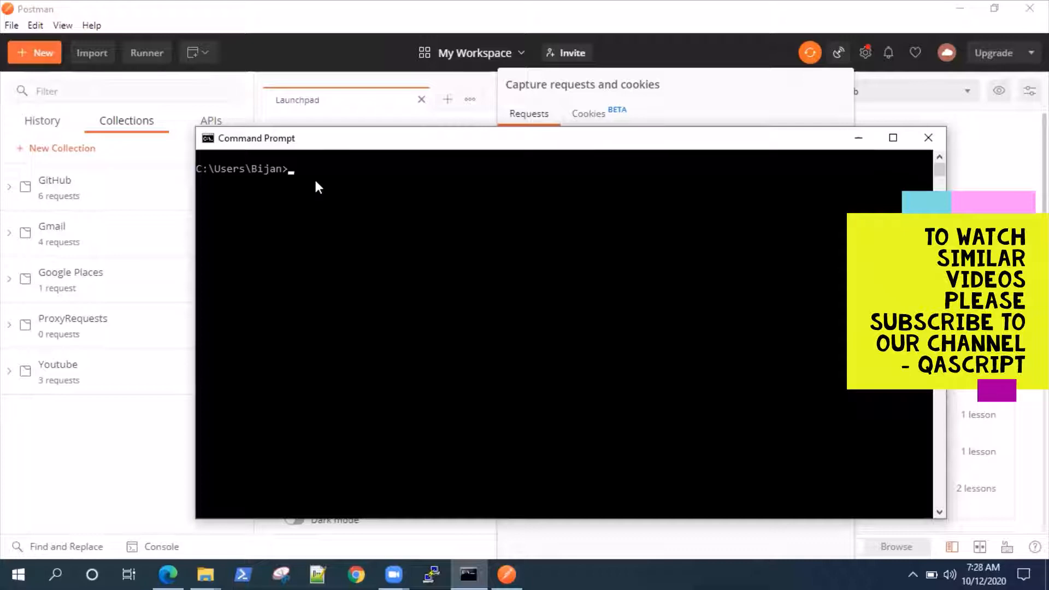
Step: Run ipconfig to read Wi-Fi IPv4 address 192.168.29.95, then minimize Command Prompt
type("i")
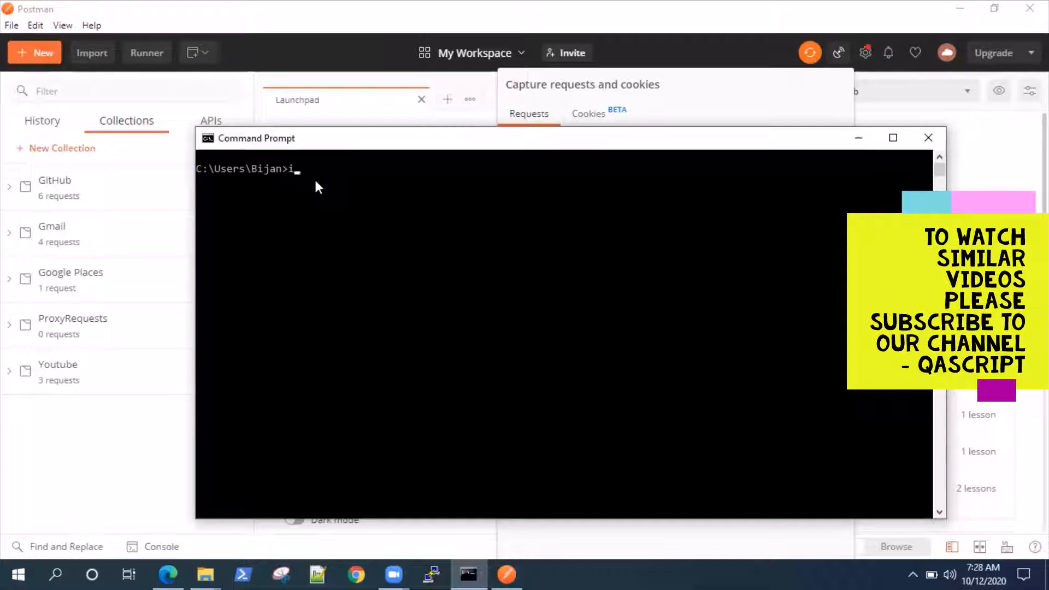
type("pconfi")
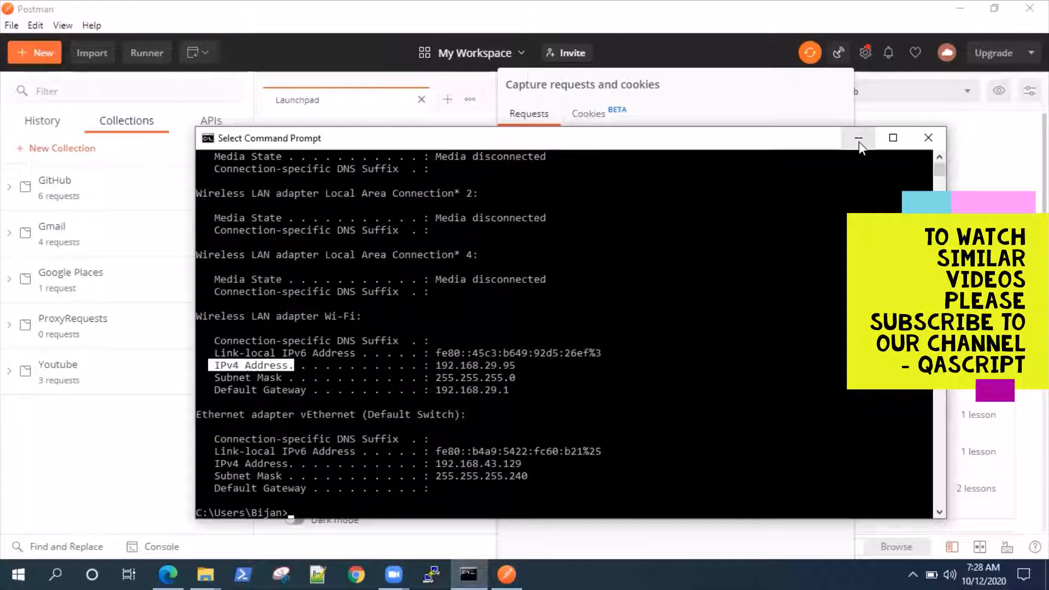
mouse_move(859, 138)
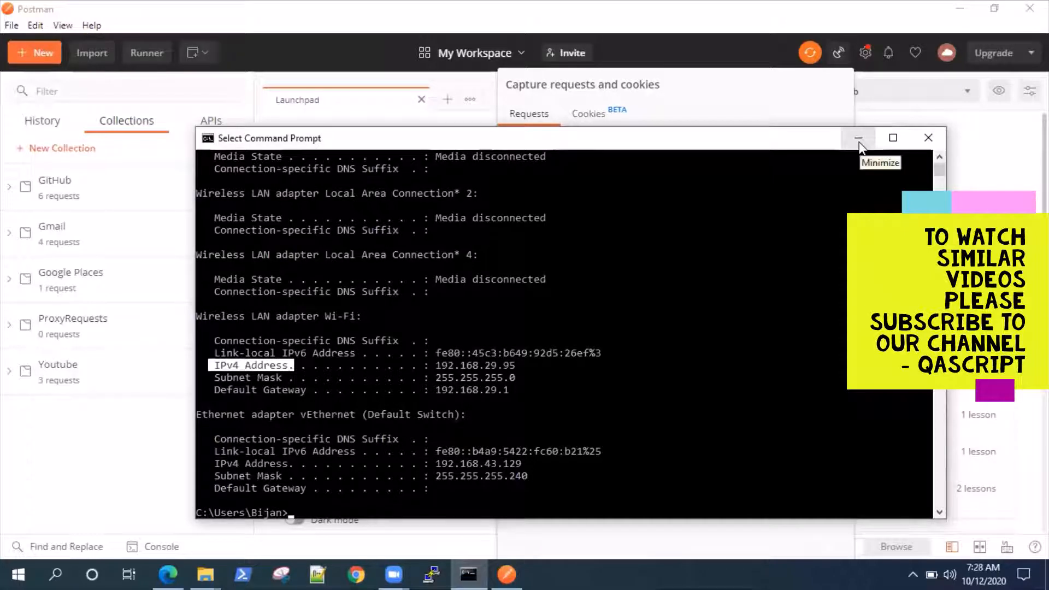
left_click(858, 137)
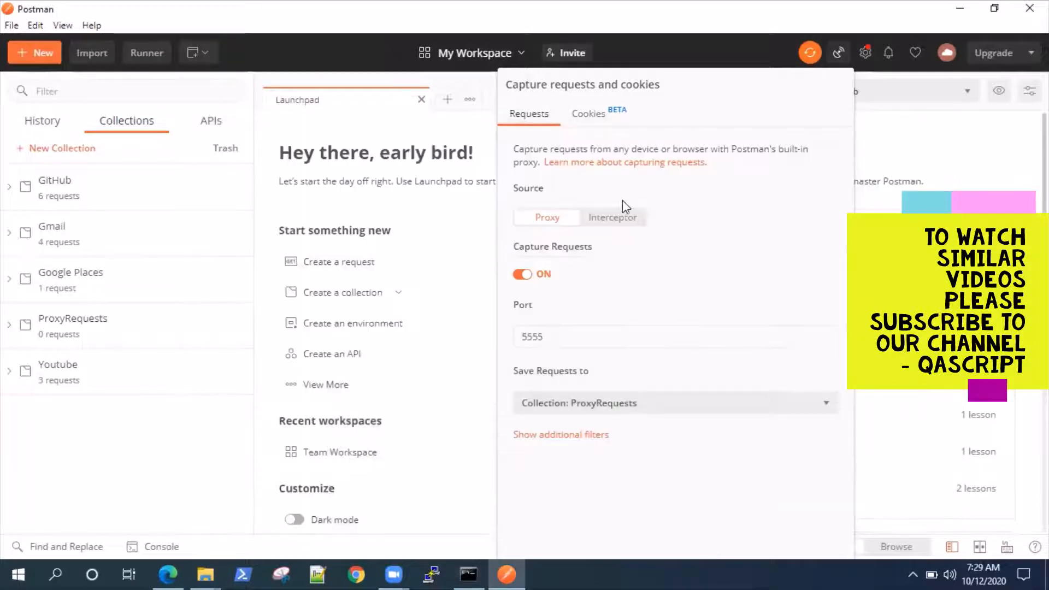
mouse_move(775, 281)
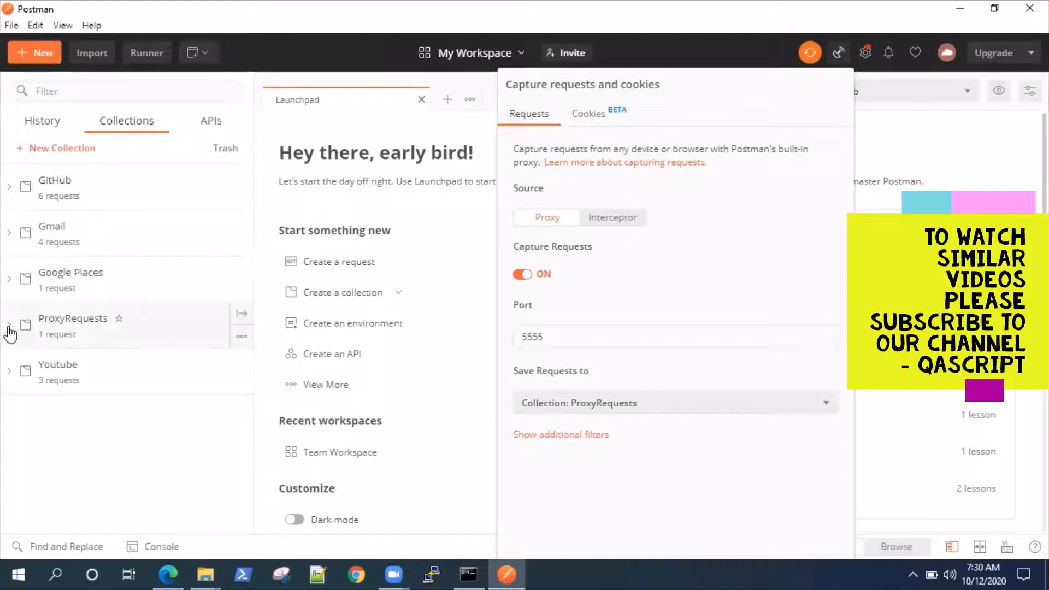
Step: Expand ProxyRequests and scroll through its 18 captured postman.com GET requests
left_click(9, 324)
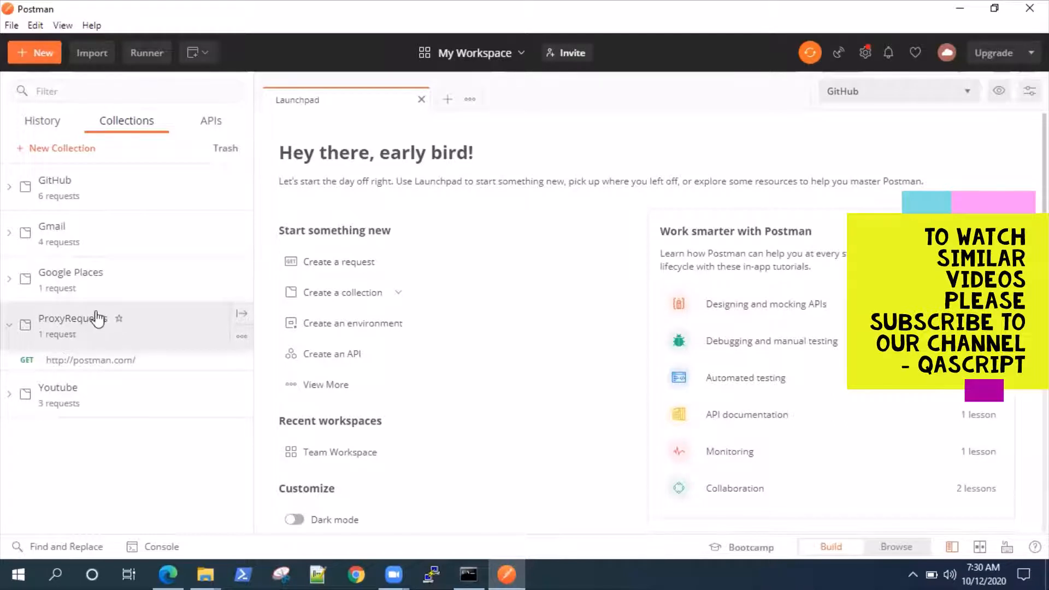
mouse_move(101, 364)
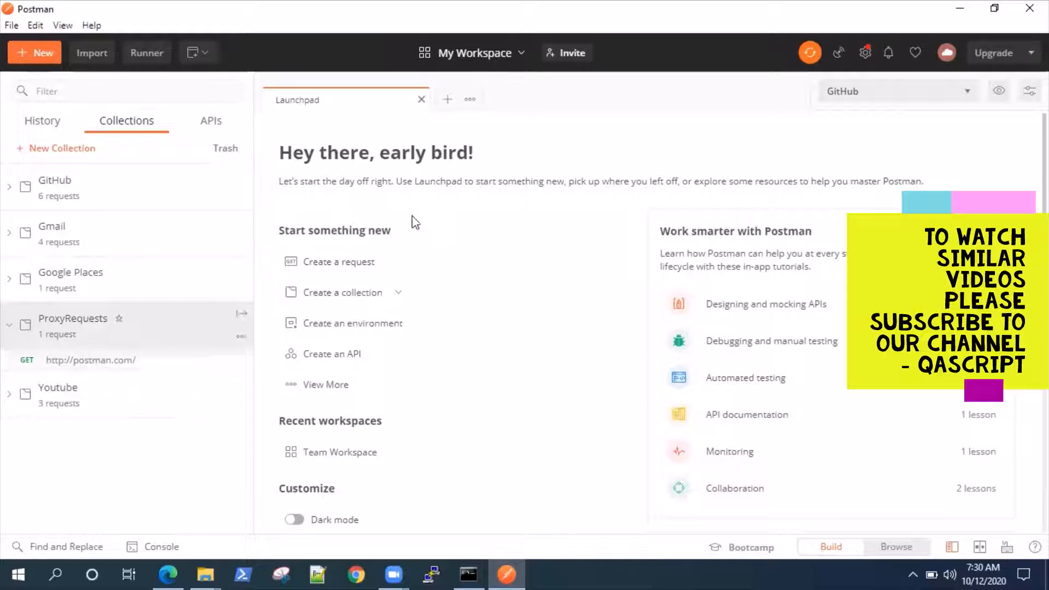
mouse_move(37, 369)
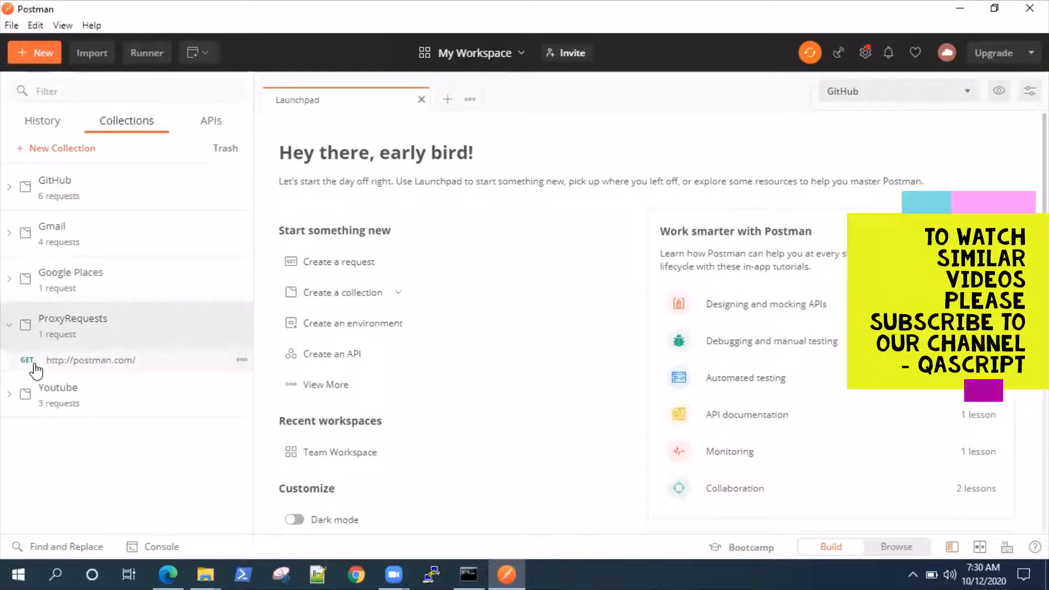
mouse_move(67, 365)
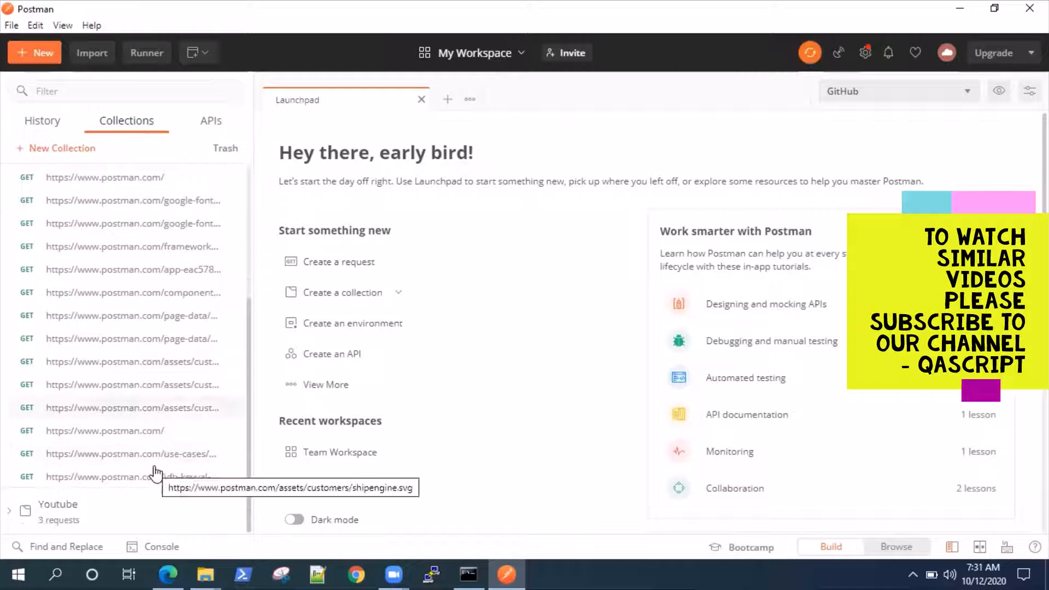
scroll("down", 3)
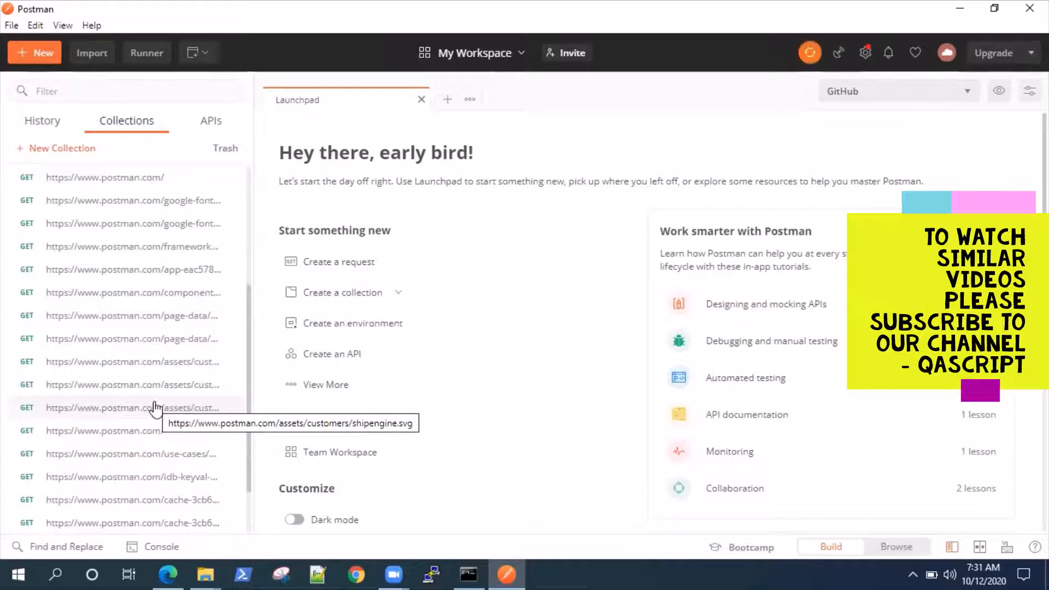
scroll("down", 3)
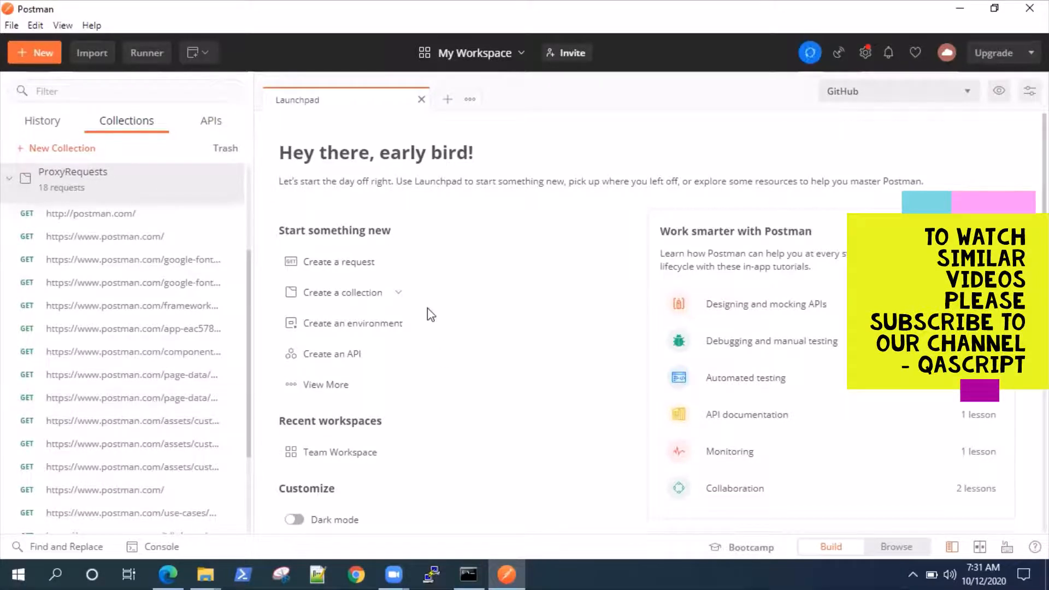
mouse_move(783, 154)
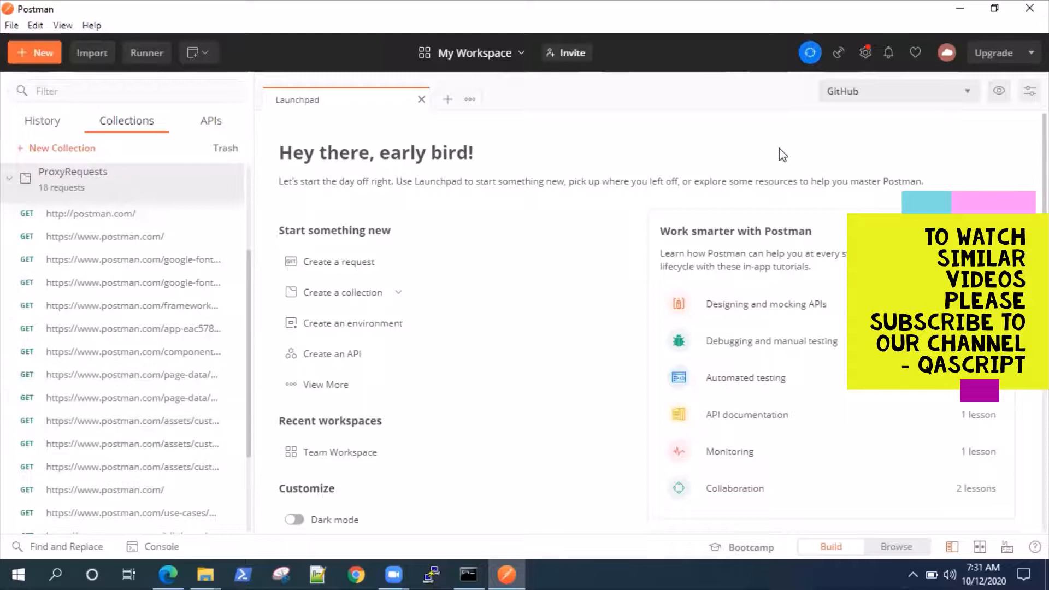
scroll("down", 3)
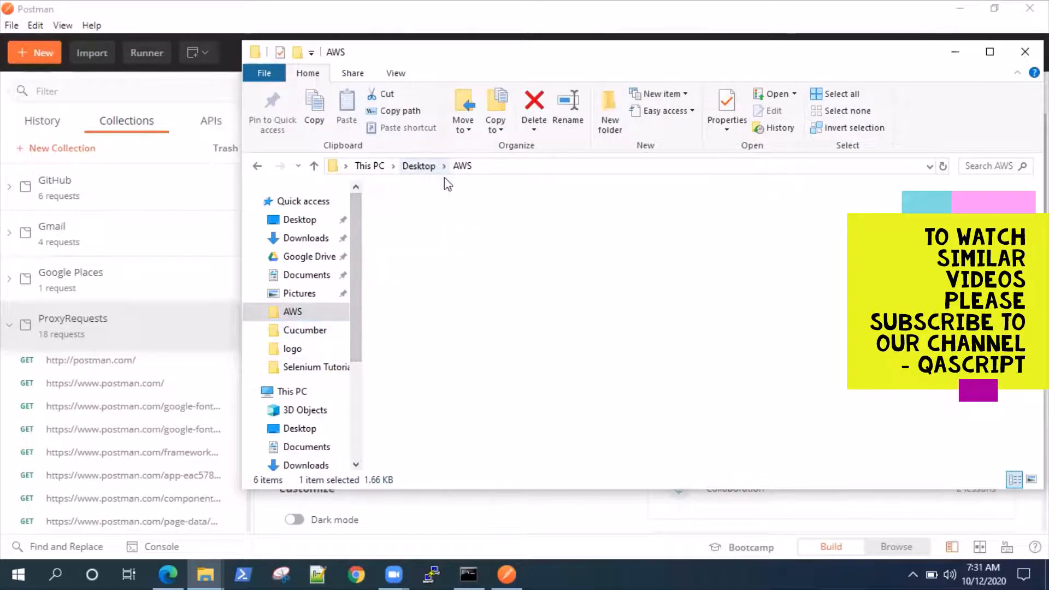
Step: Browse to Desktop > Trainings > Postman and open the iPhoneProxy recording
left_click(418, 166)
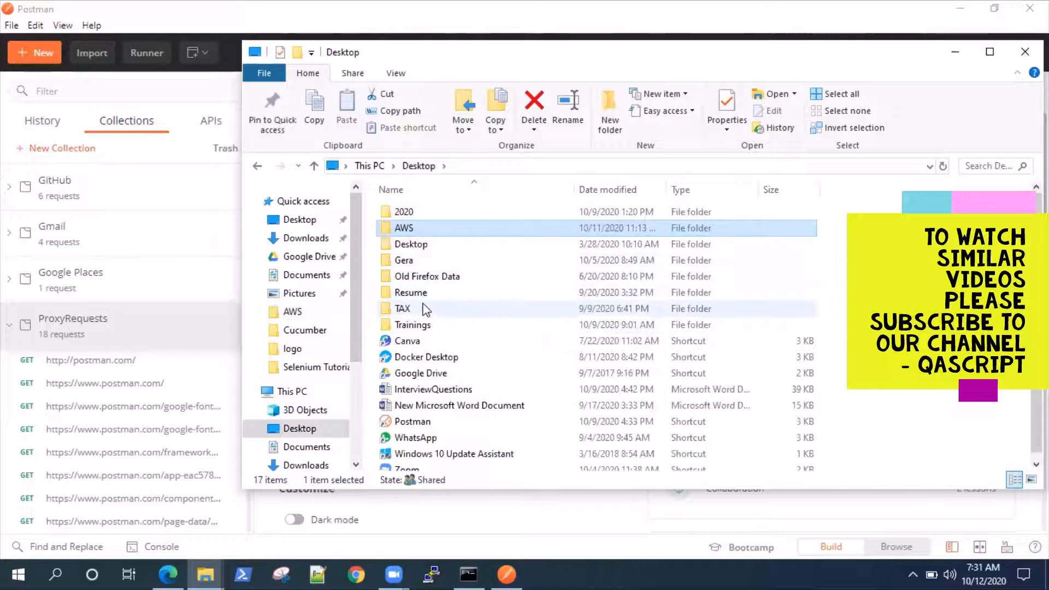
double_click(413, 324)
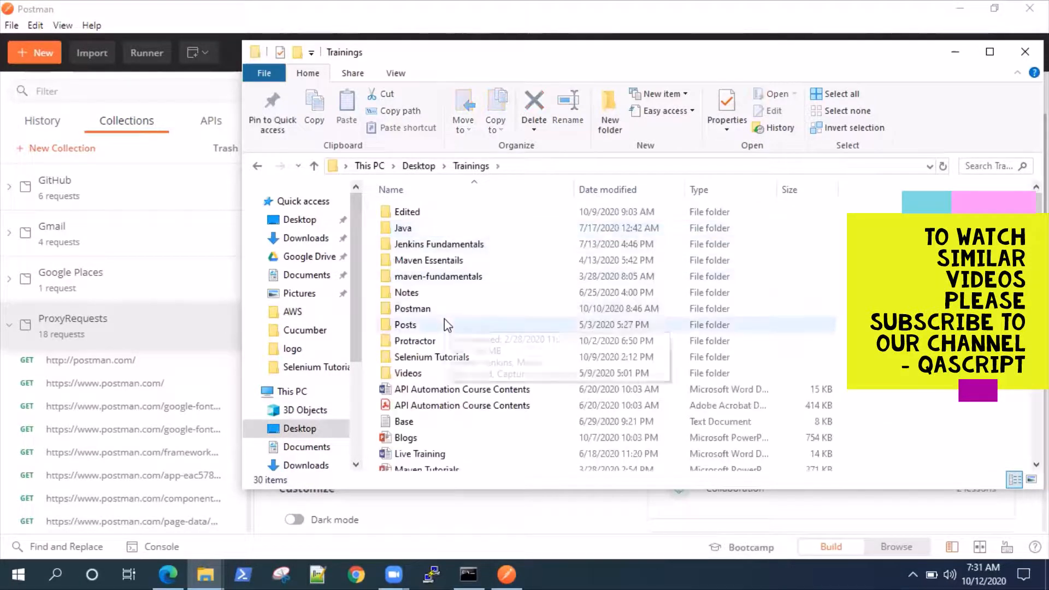
double_click(413, 308)
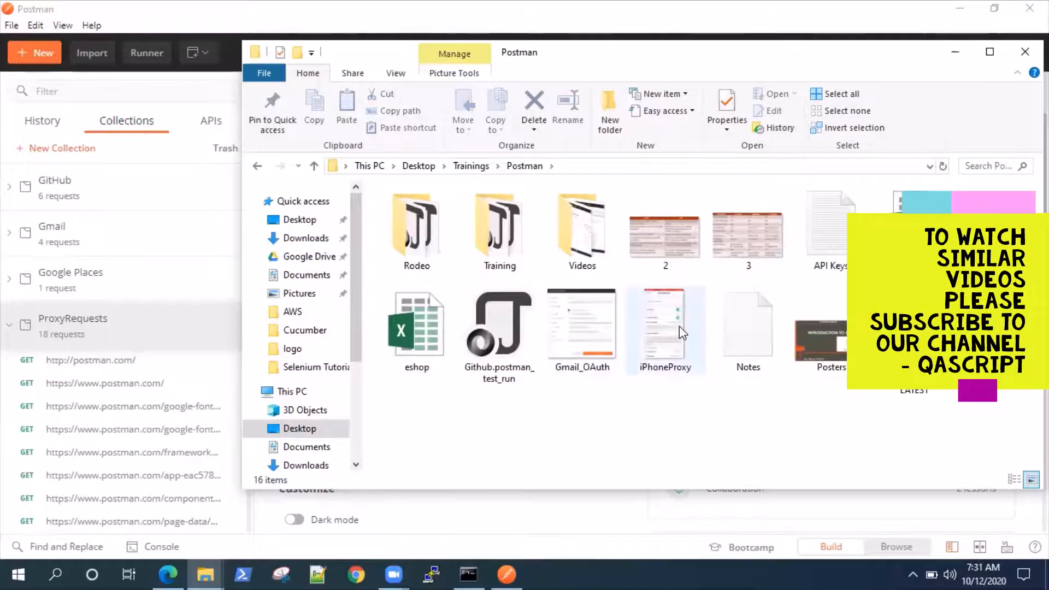
left_click(665, 328)
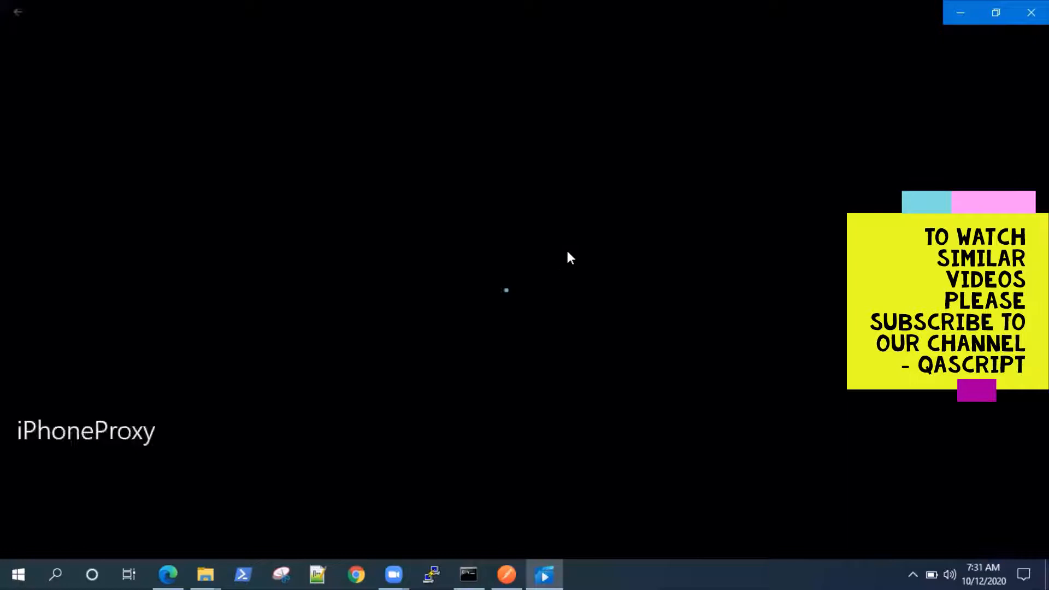
Step: Play the video as the iPhone's Wi-Fi proxy is set to Manual, server 192.168.29.95
left_click(545, 574)
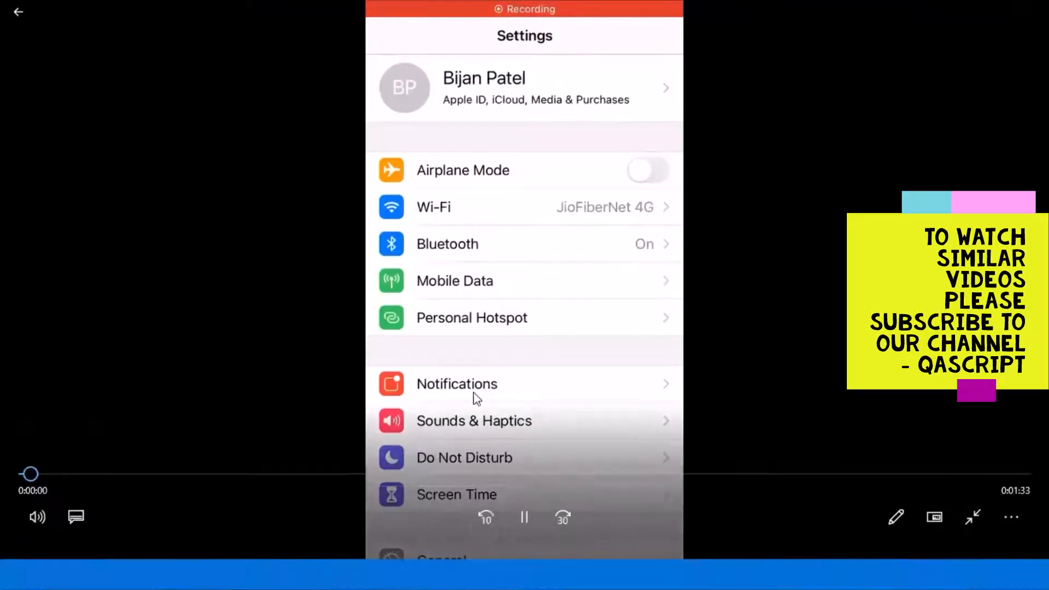
left_click(434, 207)
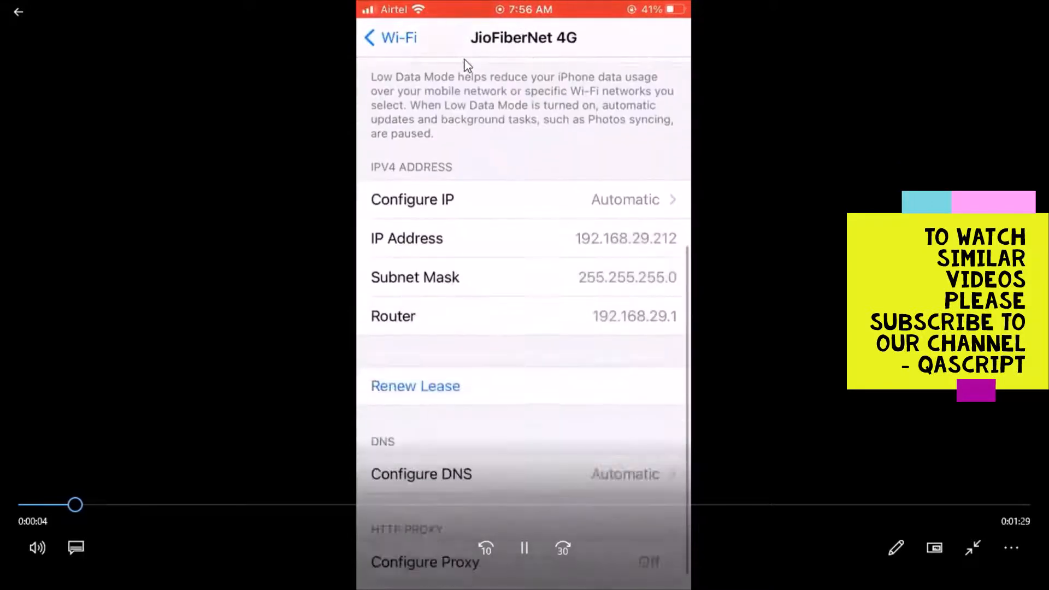
left_click(425, 562)
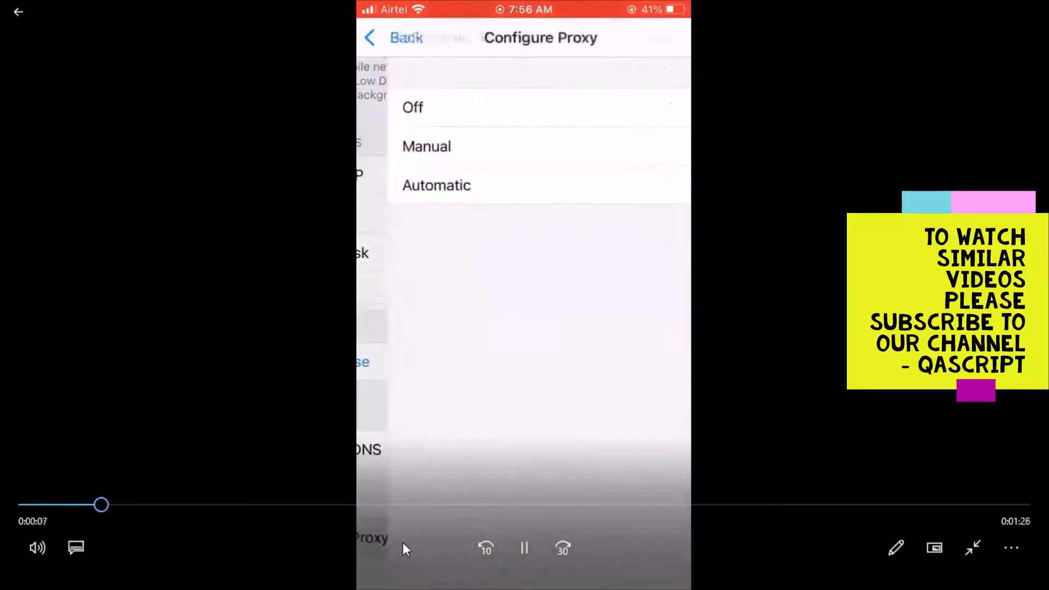
left_click(394, 145)
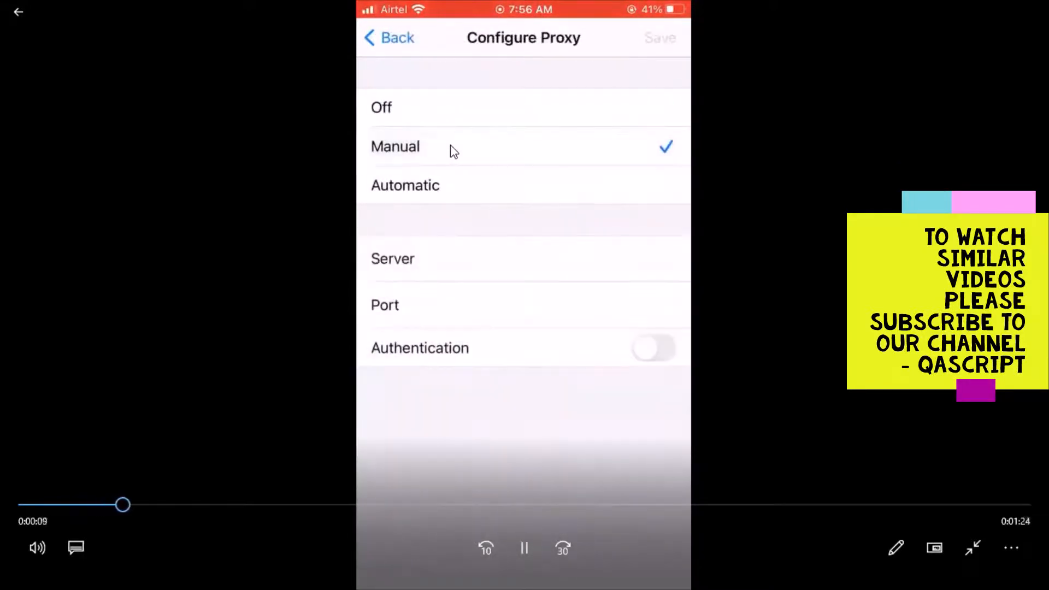
left_click(528, 259)
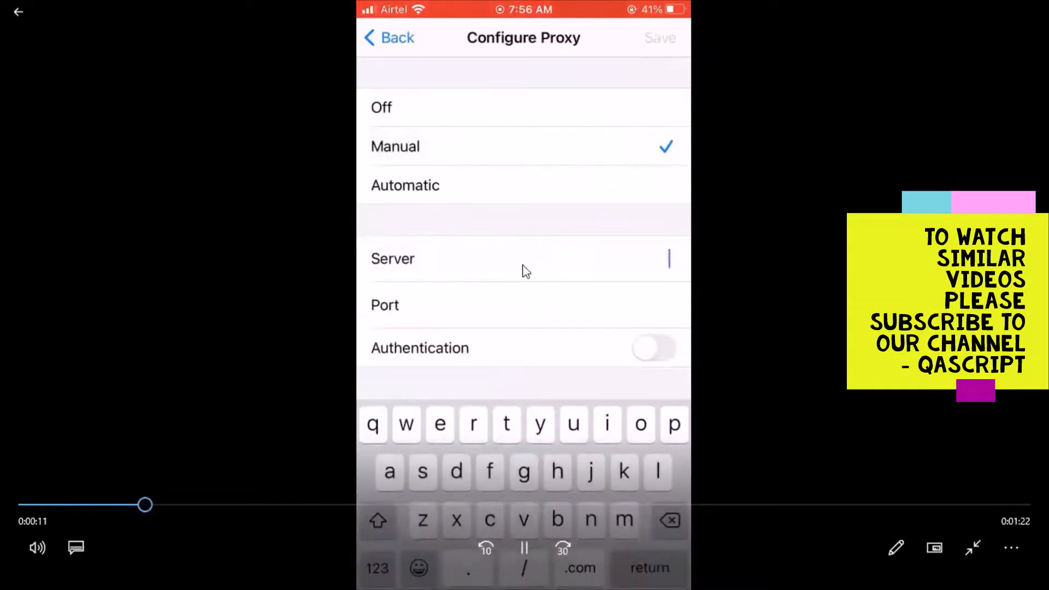
type("192.168.29.9")
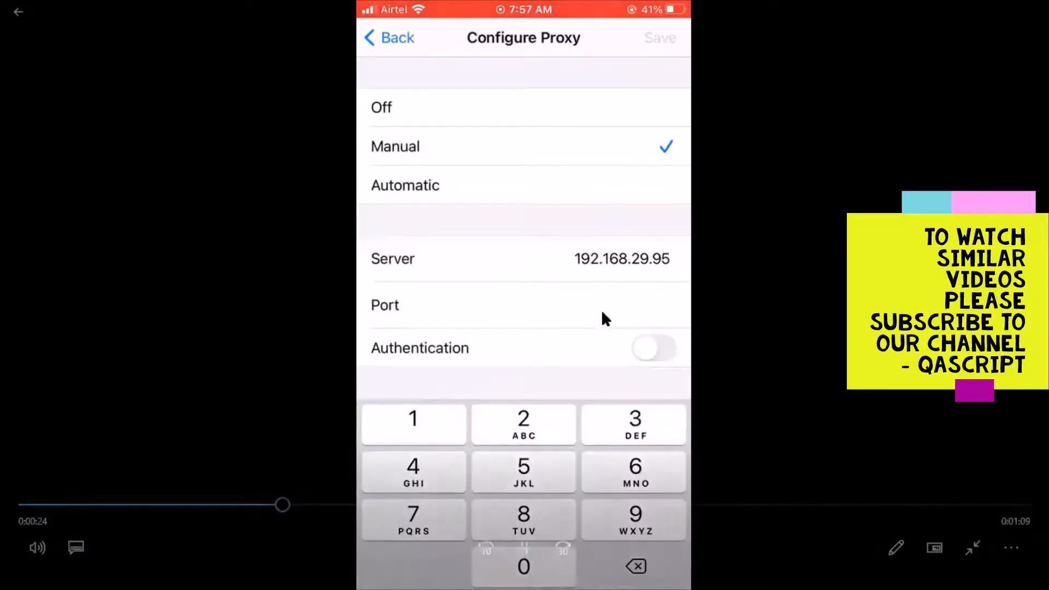
type("555")
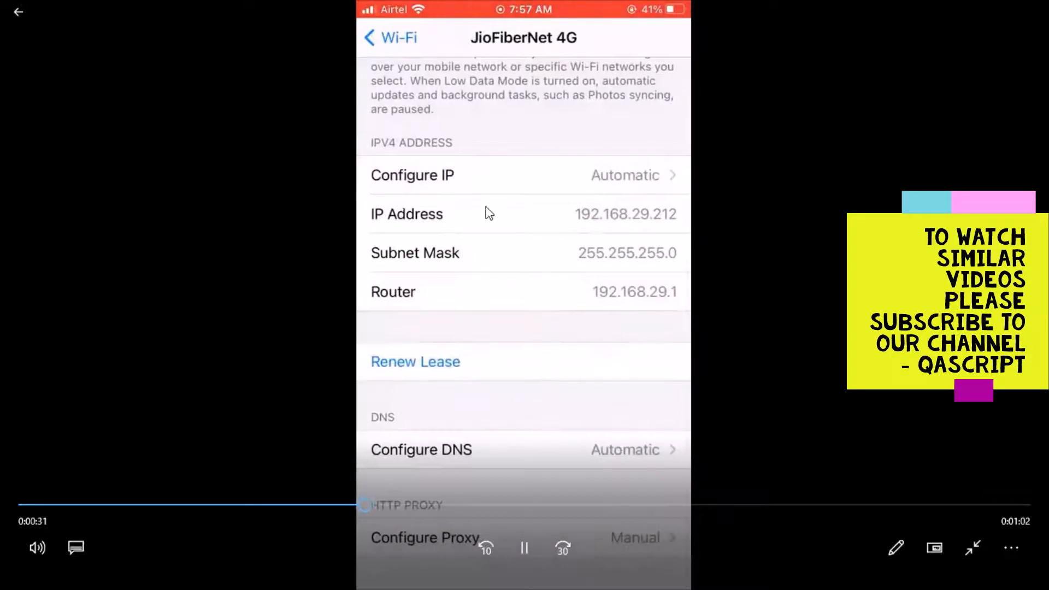
left_click(390, 38)
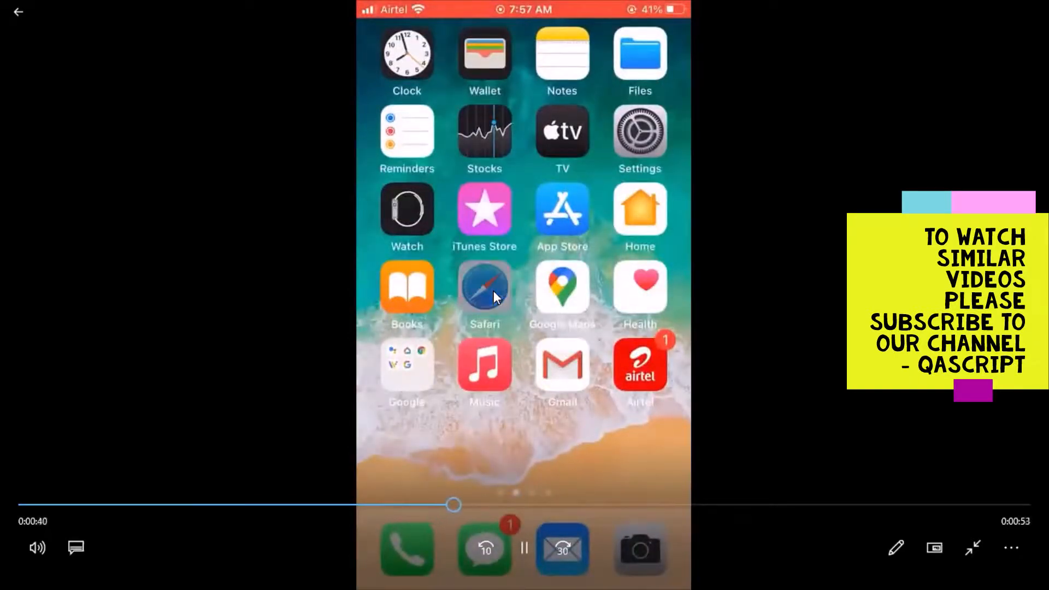
Step: Watch Safari privately search and browse postman.com to the video's end, then exit full screen
left_click(483, 289)
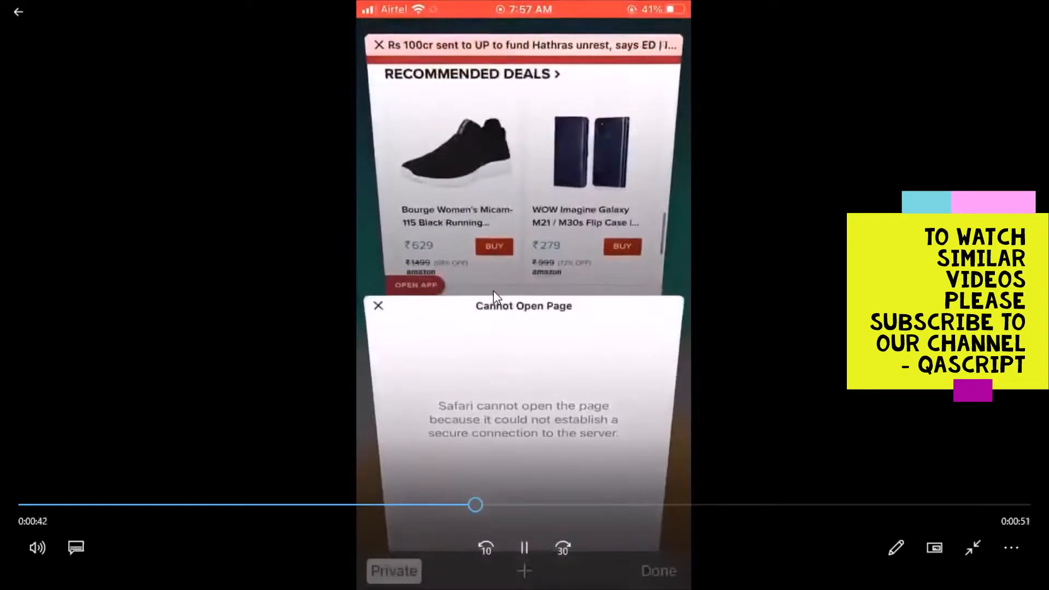
left_click(377, 306)
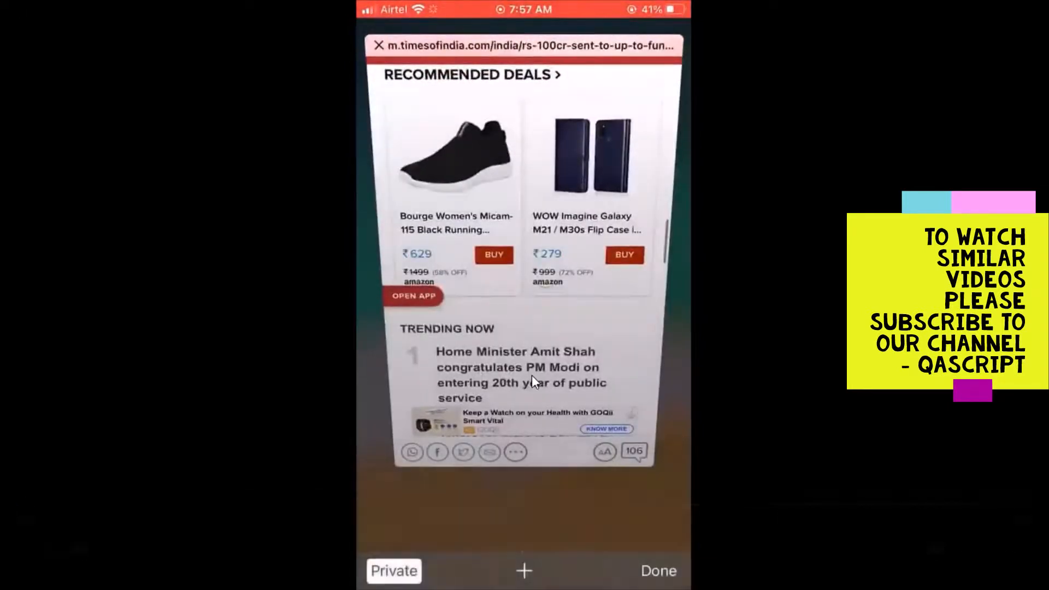
left_click(524, 570)
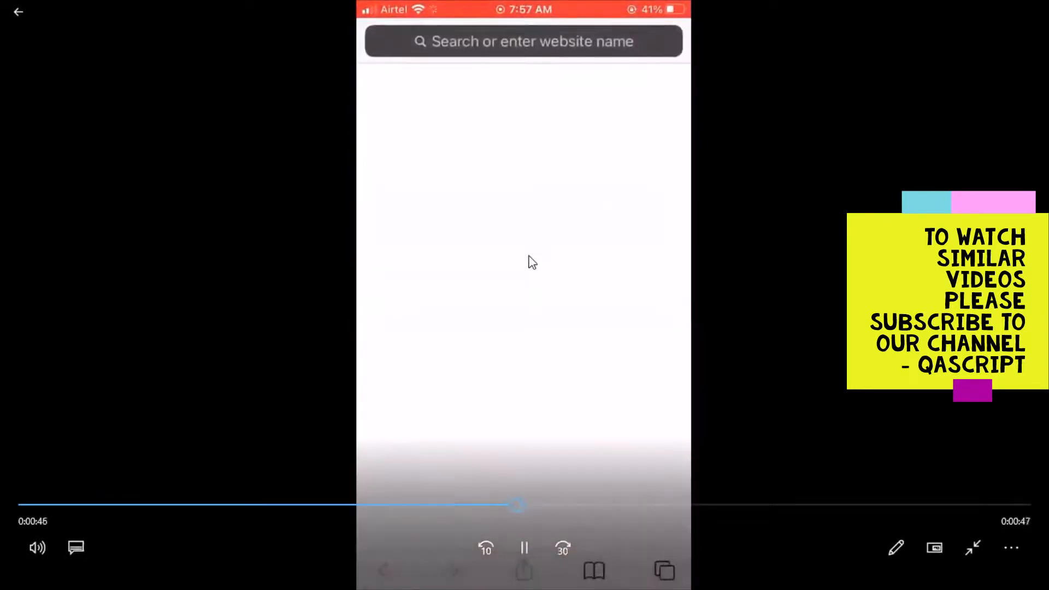
left_click(524, 41)
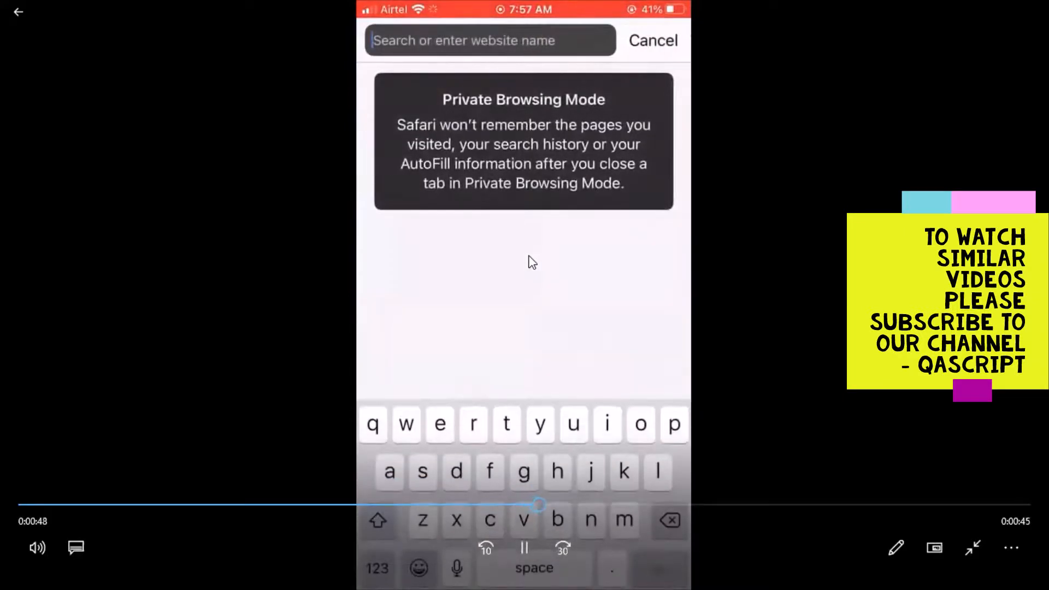
type("postman")
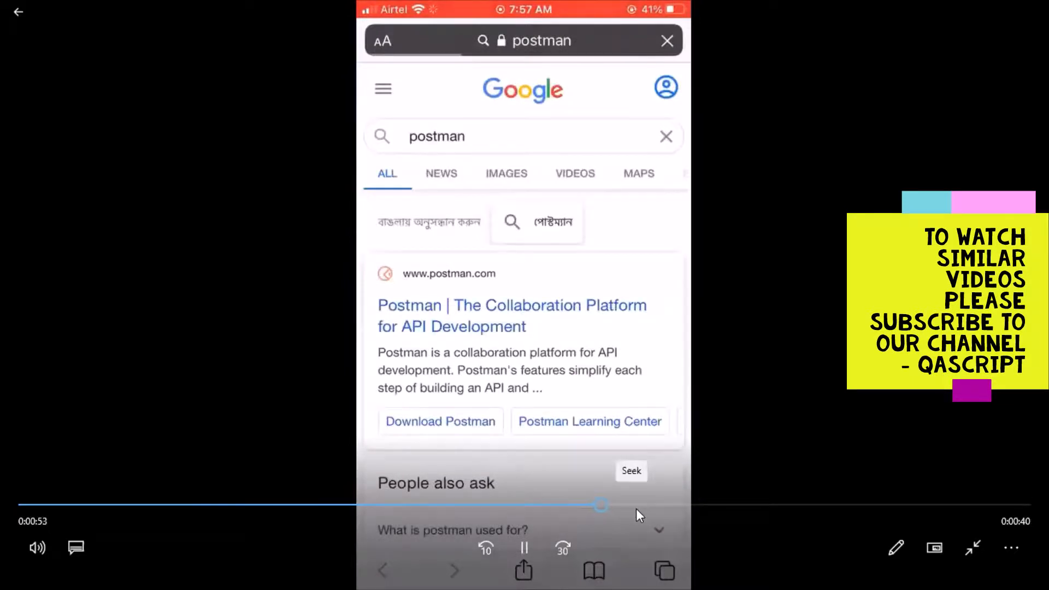
left_click_drag(600, 505, 622, 505)
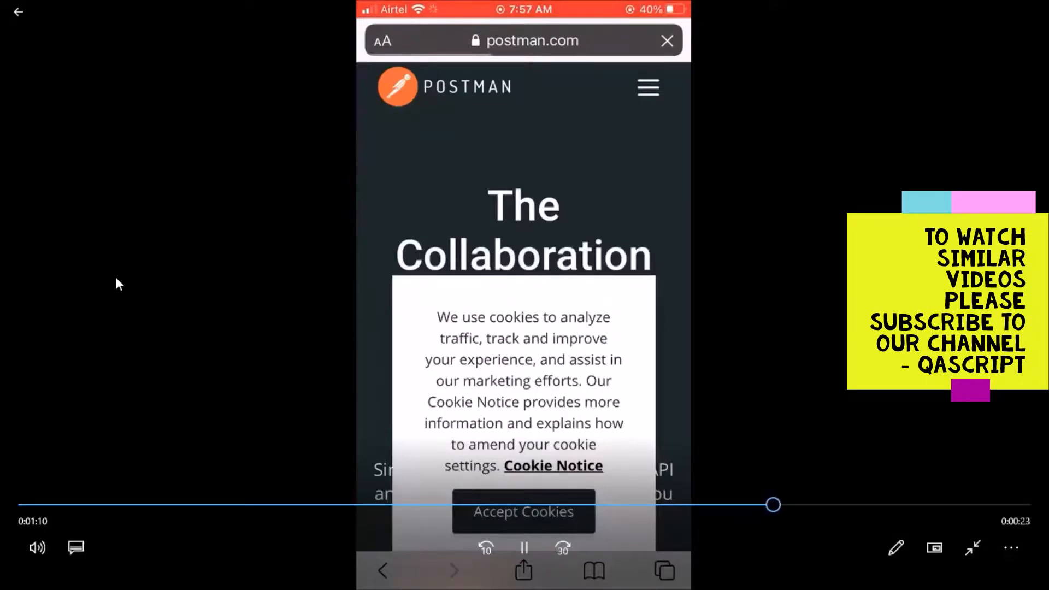
left_click(646, 88)
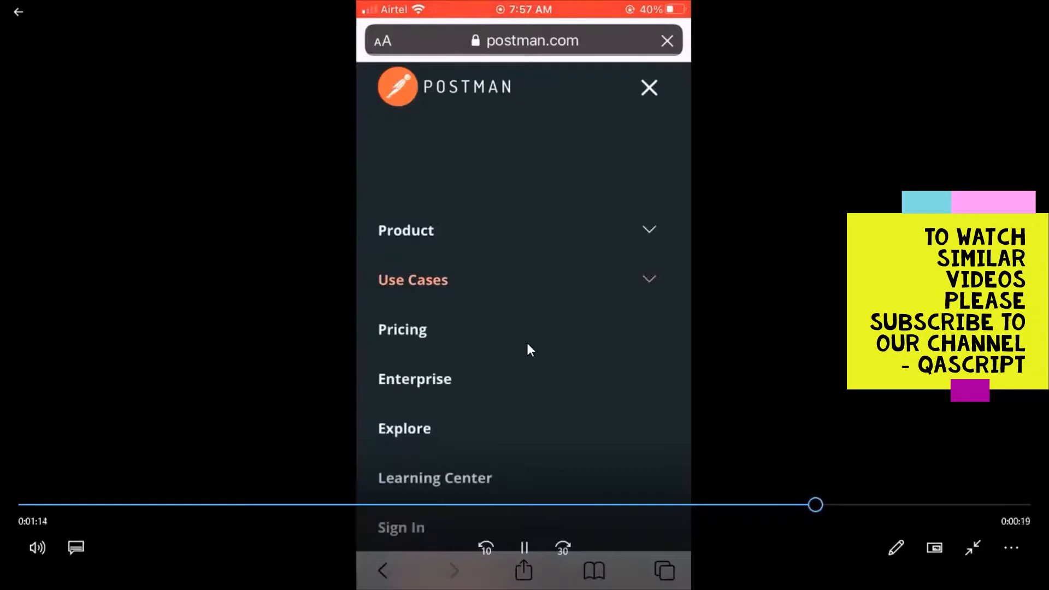
left_click(646, 88)
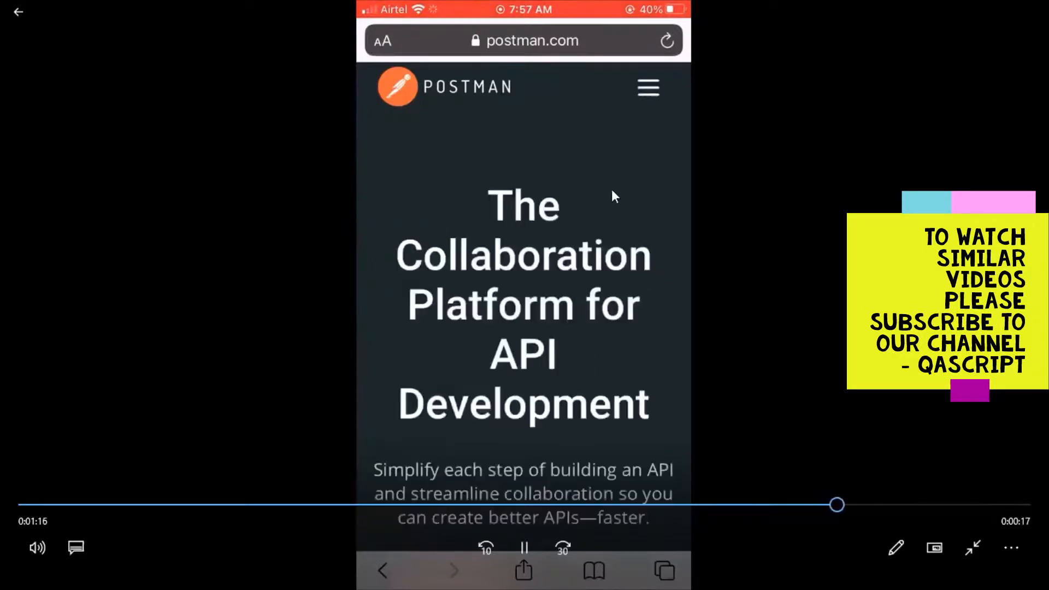
scroll("down", 3)
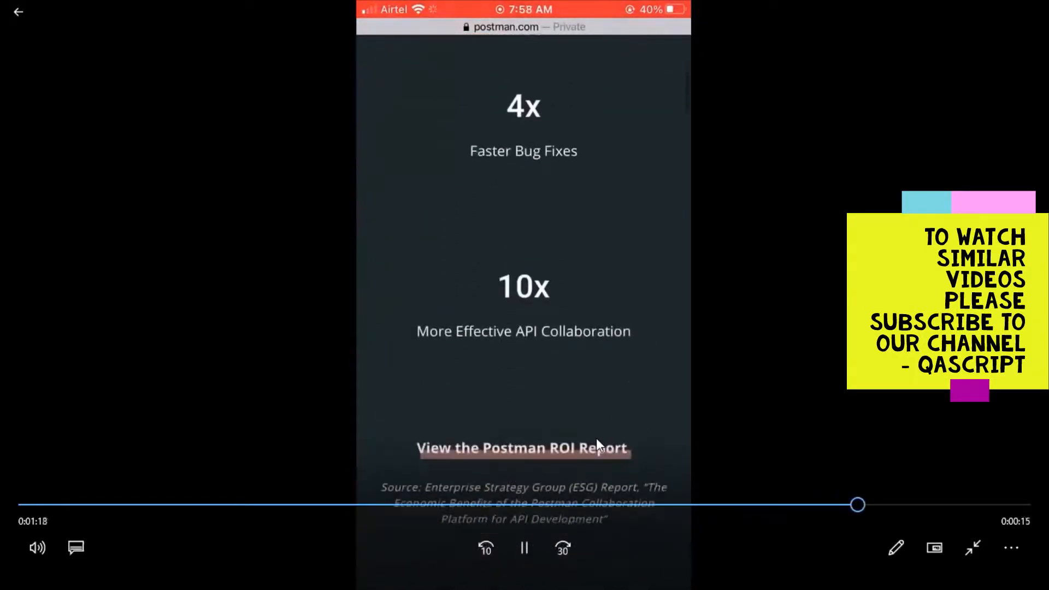
scroll("down", 3)
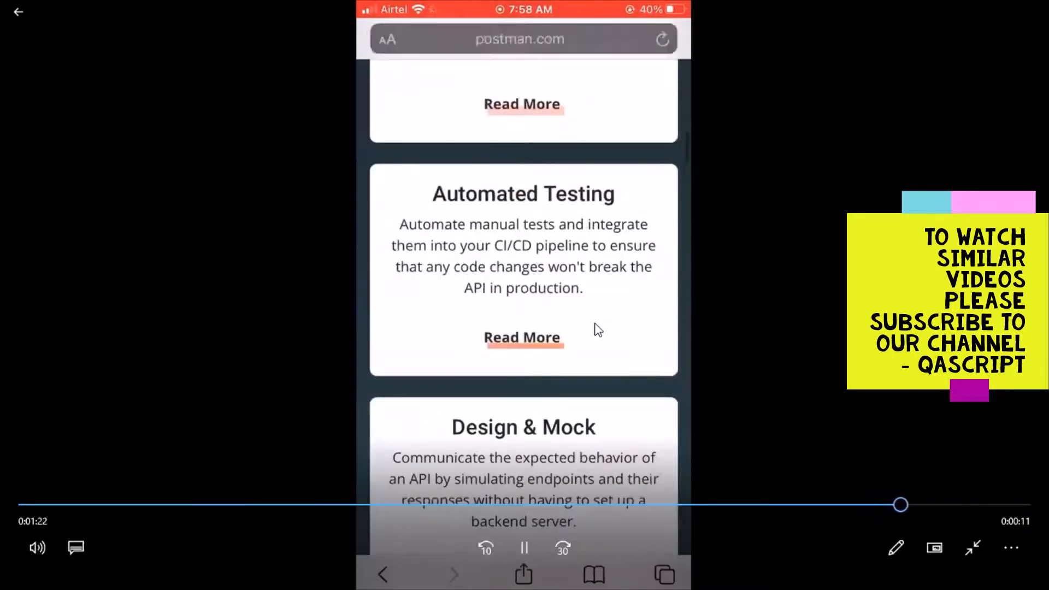
left_click(522, 337)
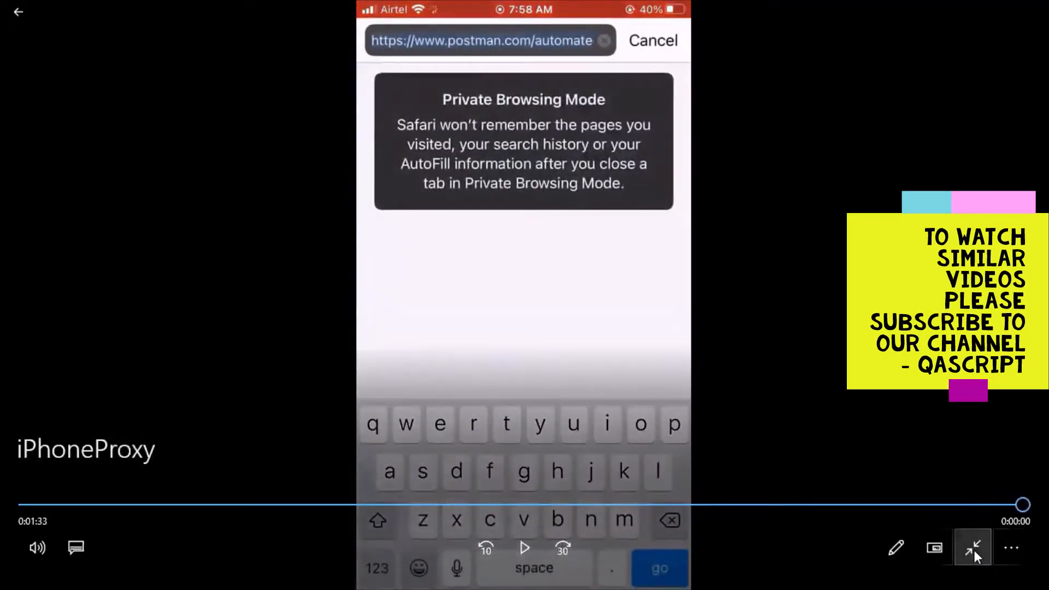
mouse_move(974, 548)
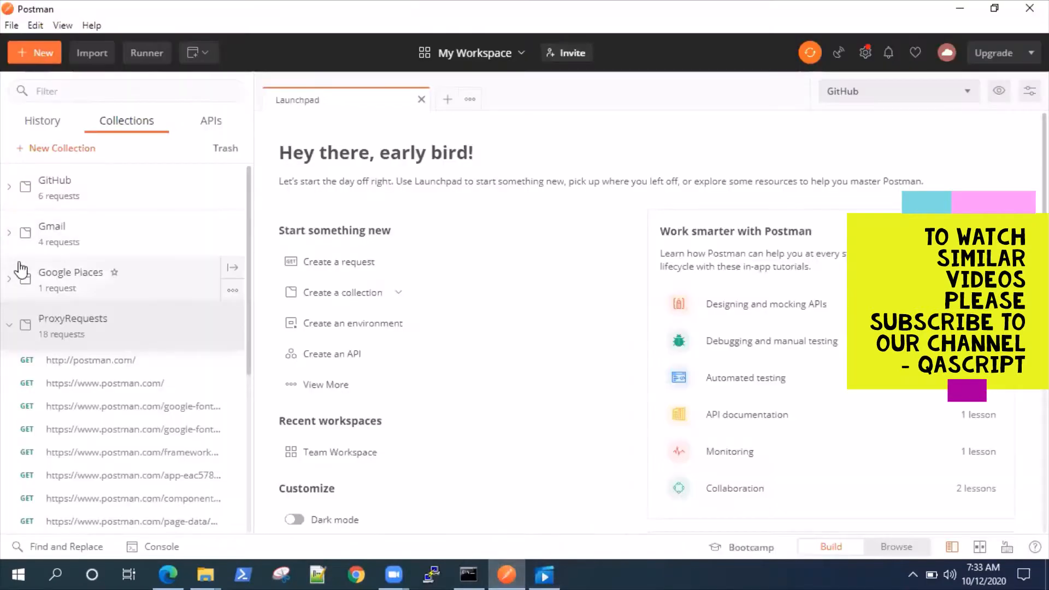
scroll("down", 3)
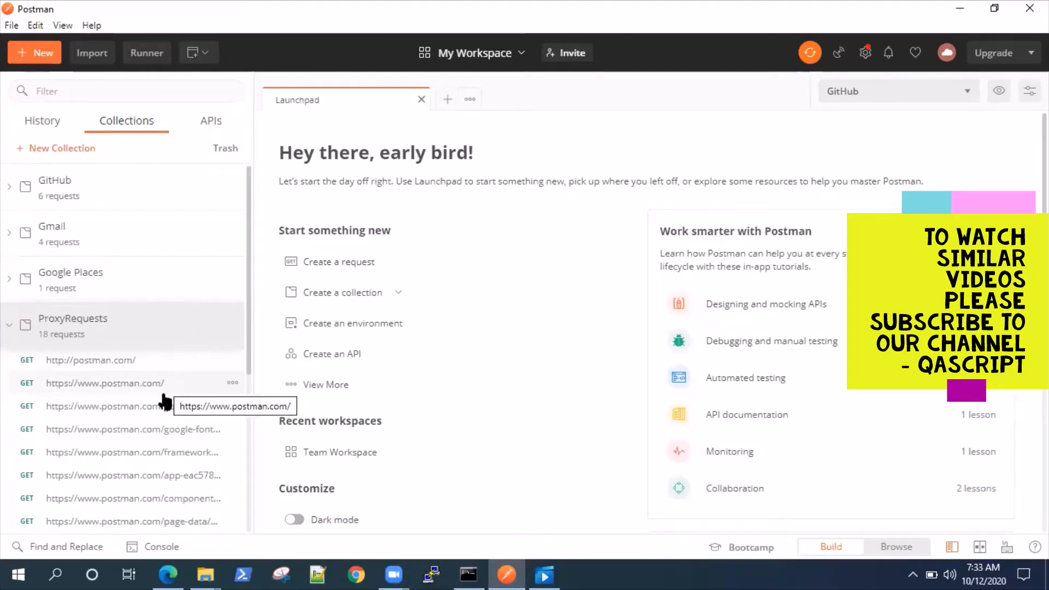
scroll("down", 3)
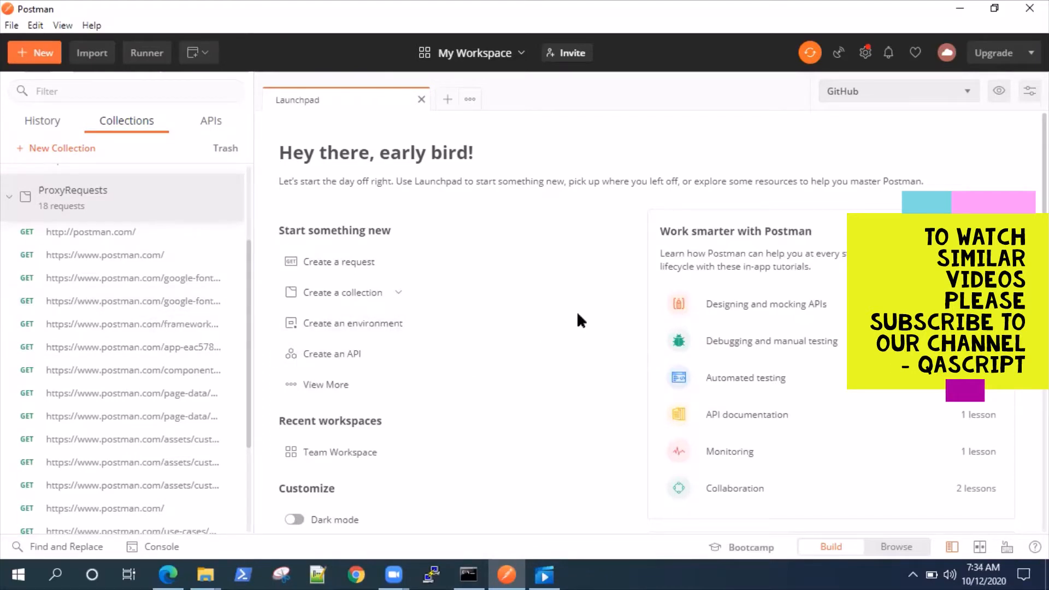
mouse_move(615, 341)
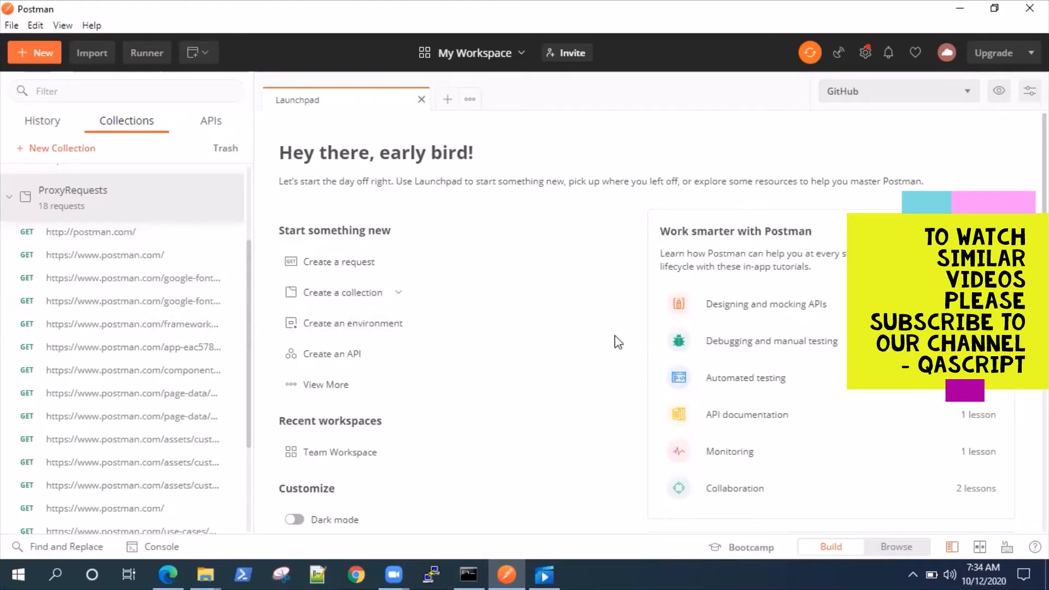
mouse_move(430, 316)
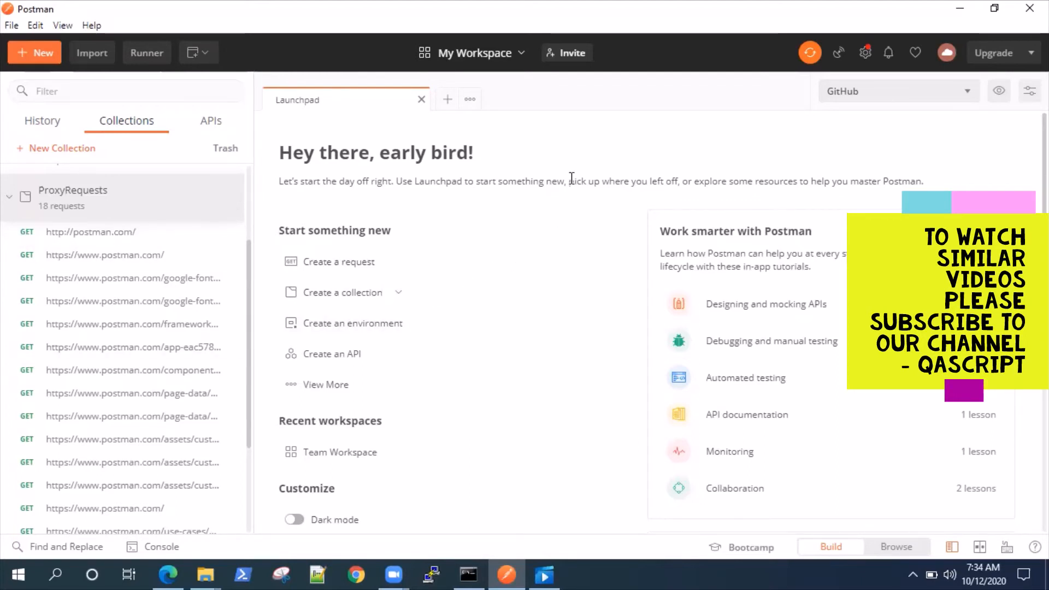
mouse_move(541, 35)
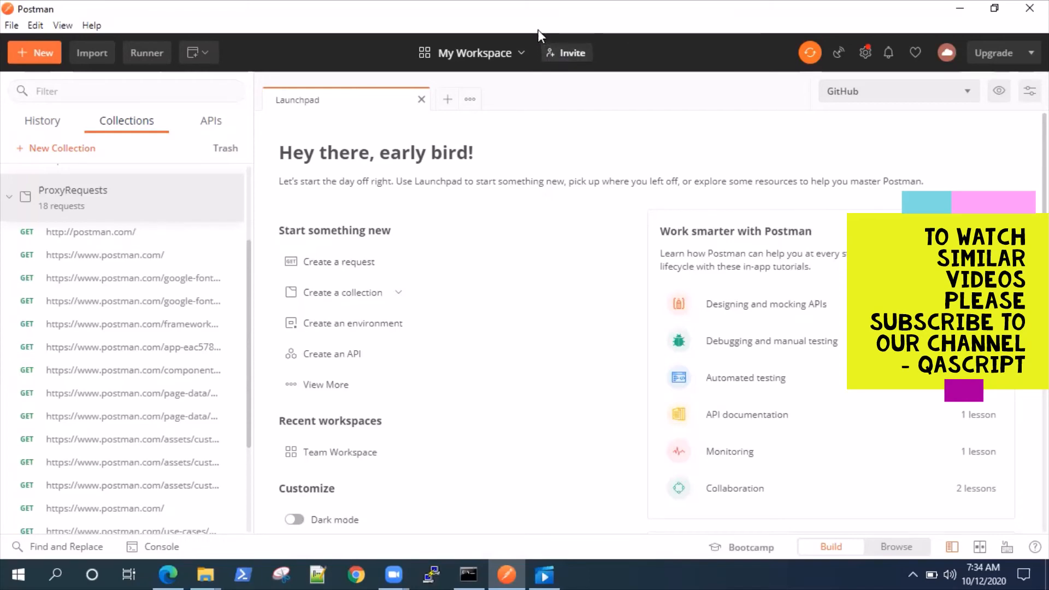